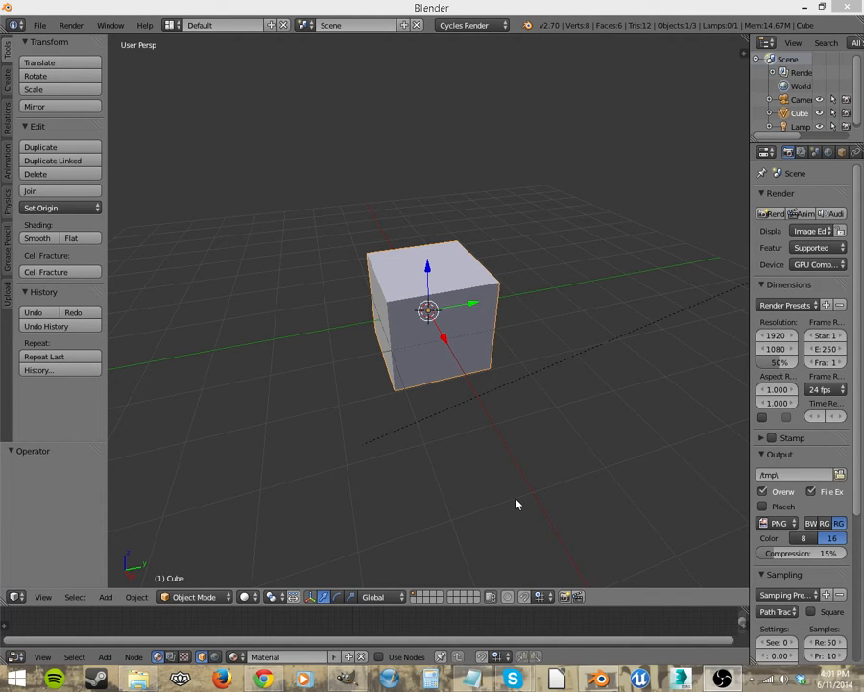
pyautogui.moveTo(400, 355)
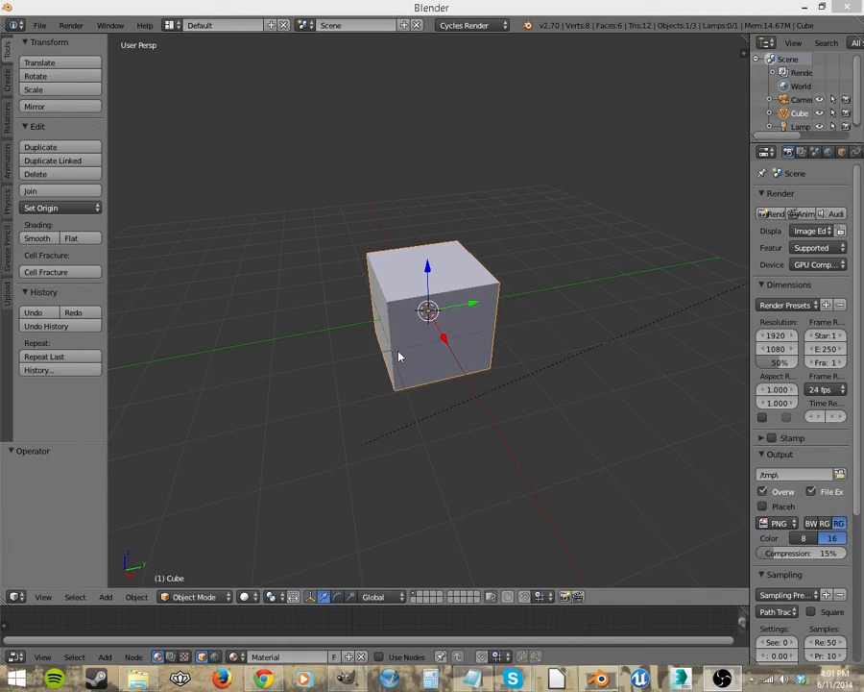
pyautogui.moveTo(234, 190)
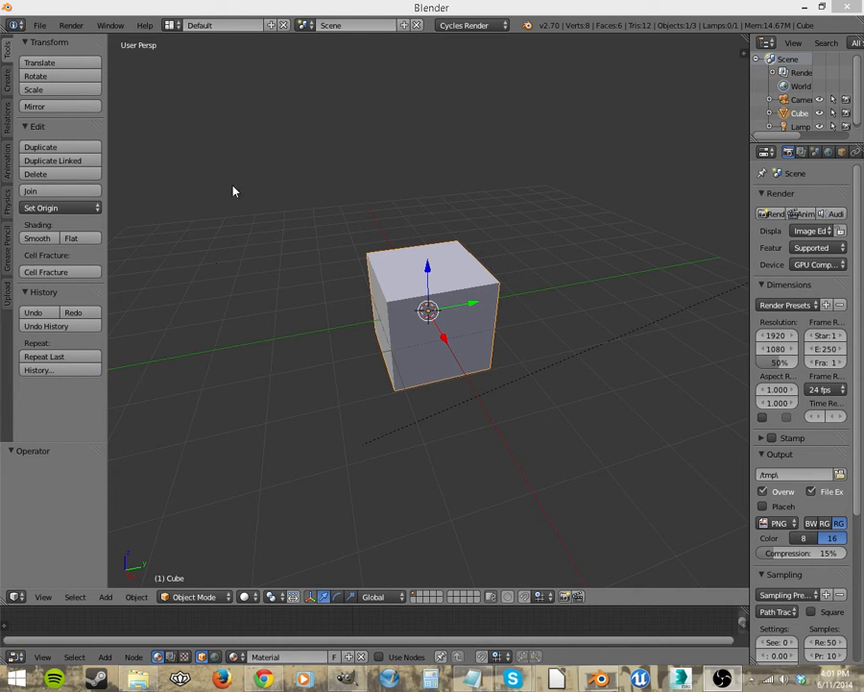
pyautogui.moveTo(94, 162)
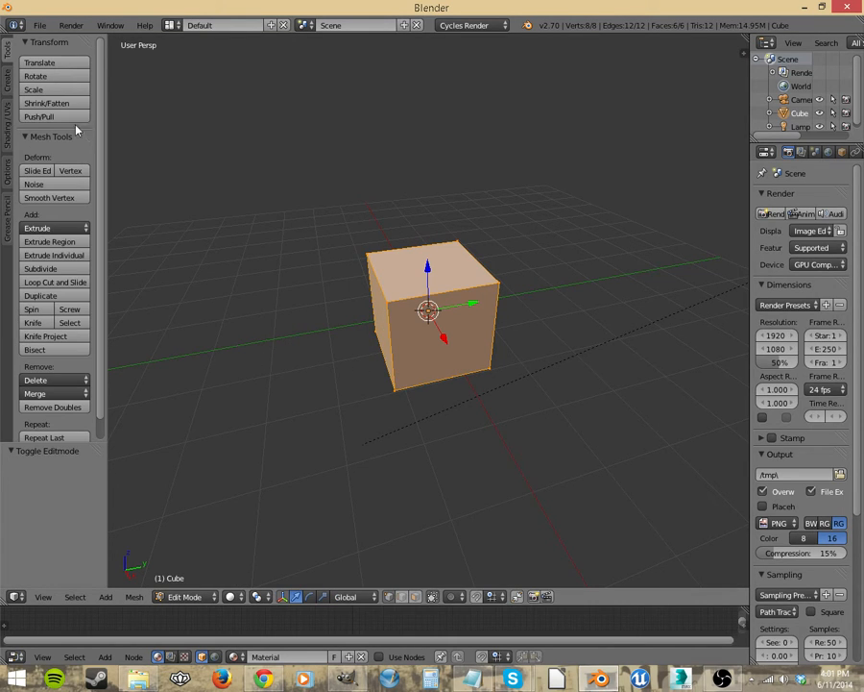
pyautogui.moveTo(46, 336)
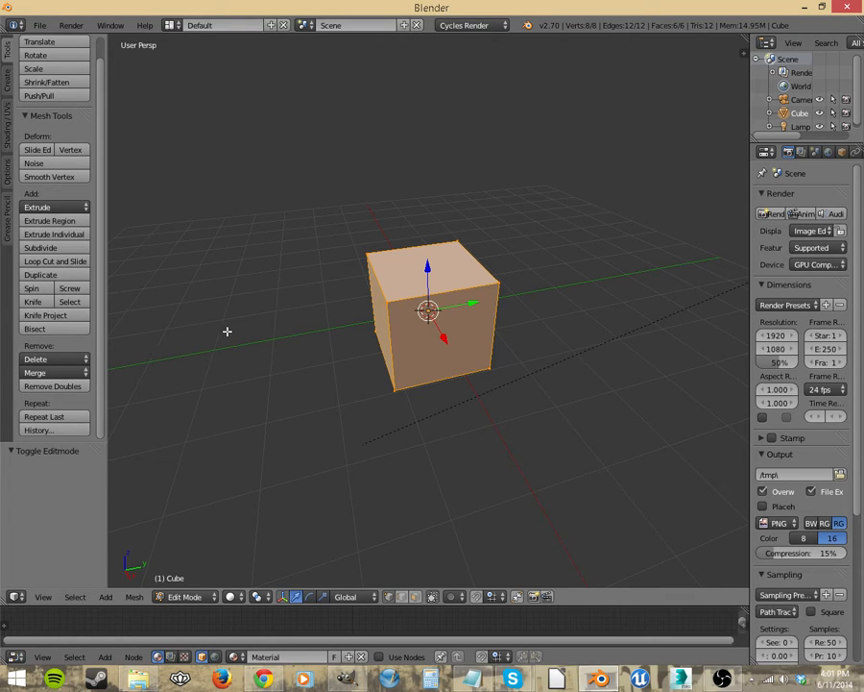
pyautogui.moveTo(269, 367)
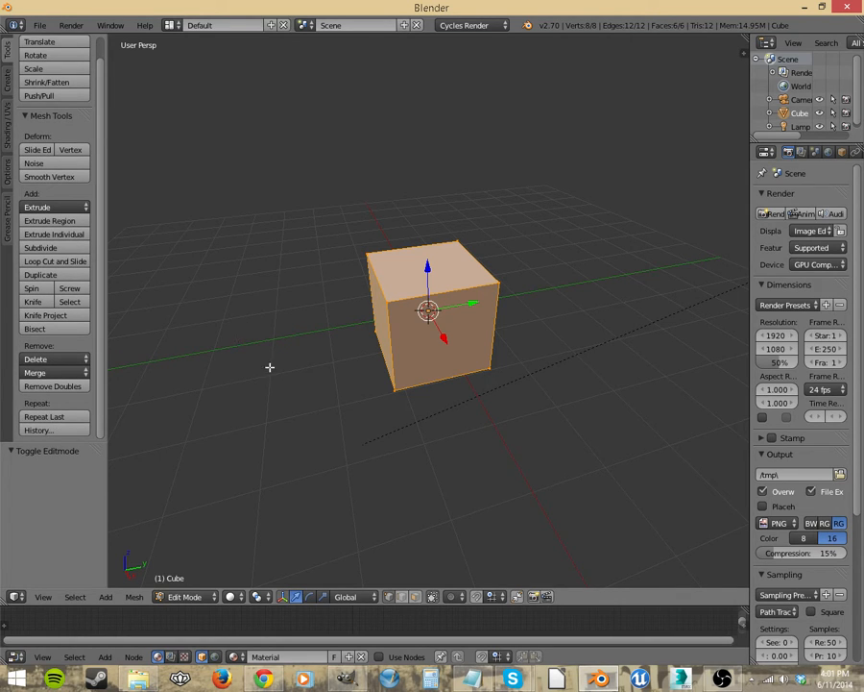
pyautogui.moveTo(265, 365)
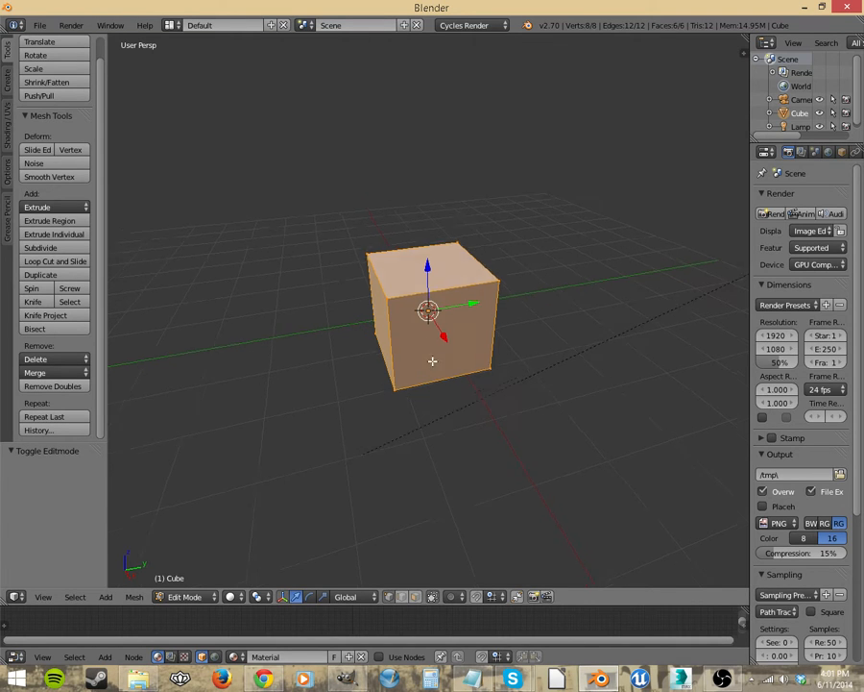
# Step: Start a knife cut line across the middle of the cube's faces
pyautogui.click(32, 302)
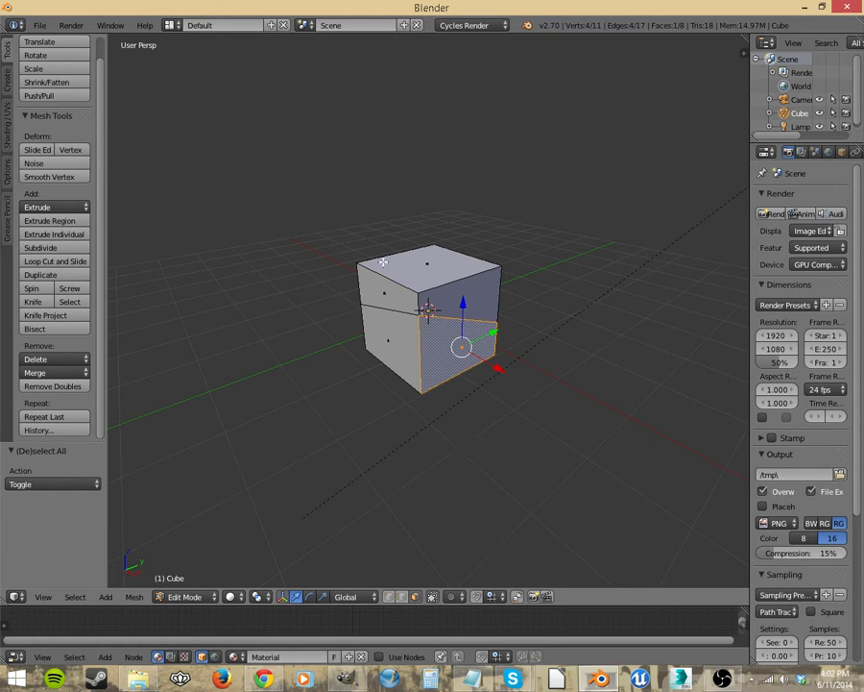
pyautogui.moveTo(384, 375)
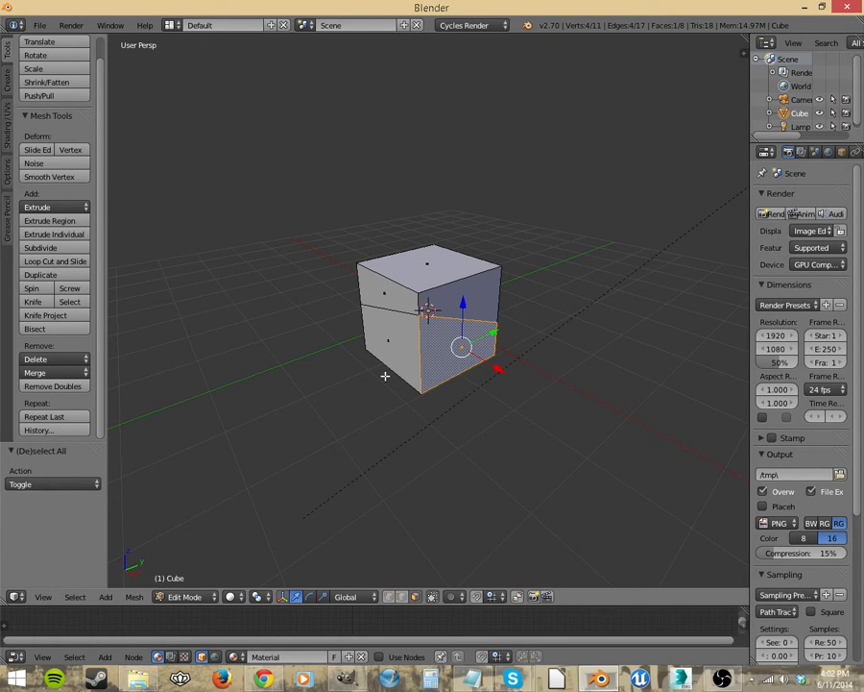
pyautogui.click(32, 300)
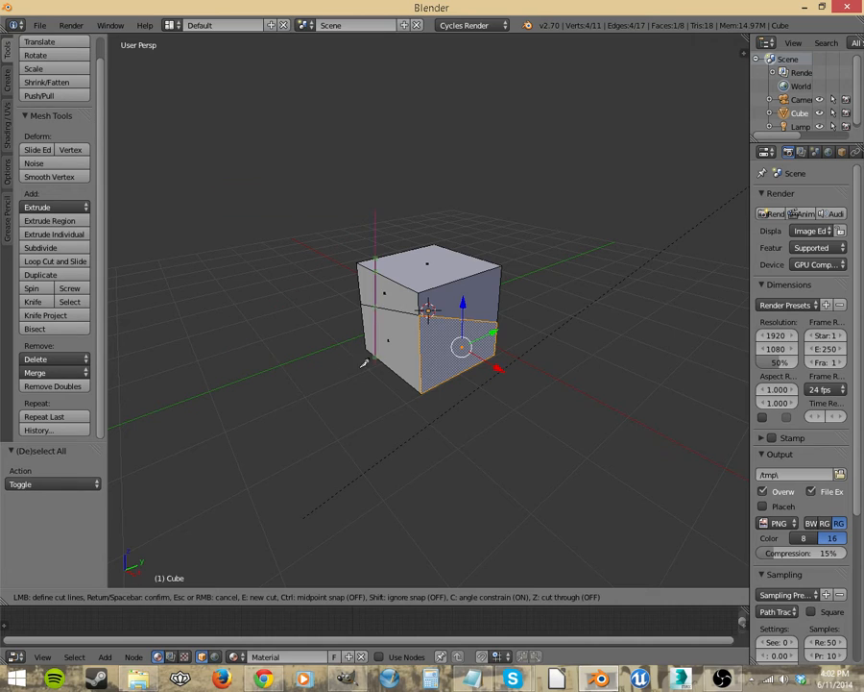
pyautogui.moveTo(473, 461)
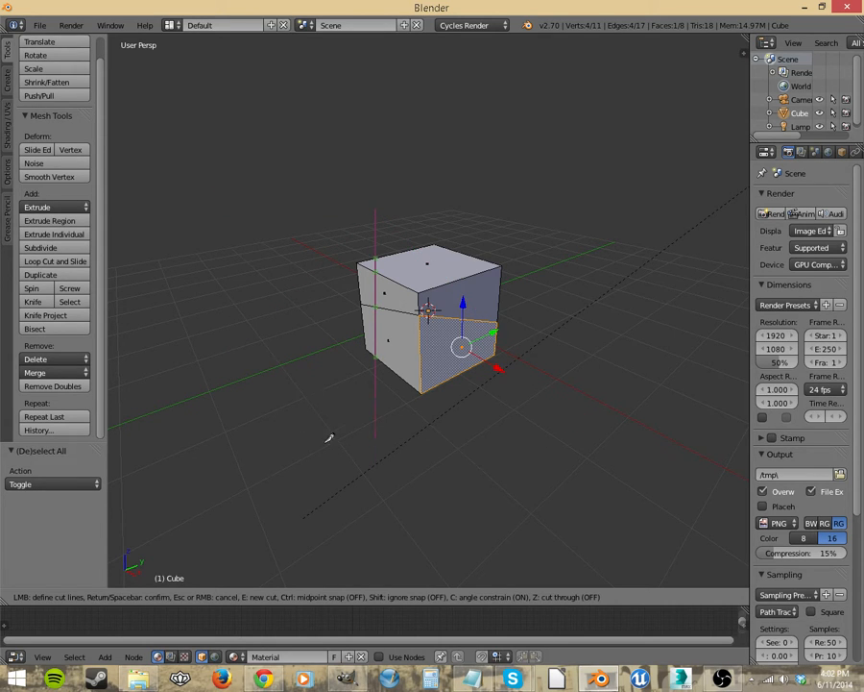
pyautogui.moveTo(228, 278)
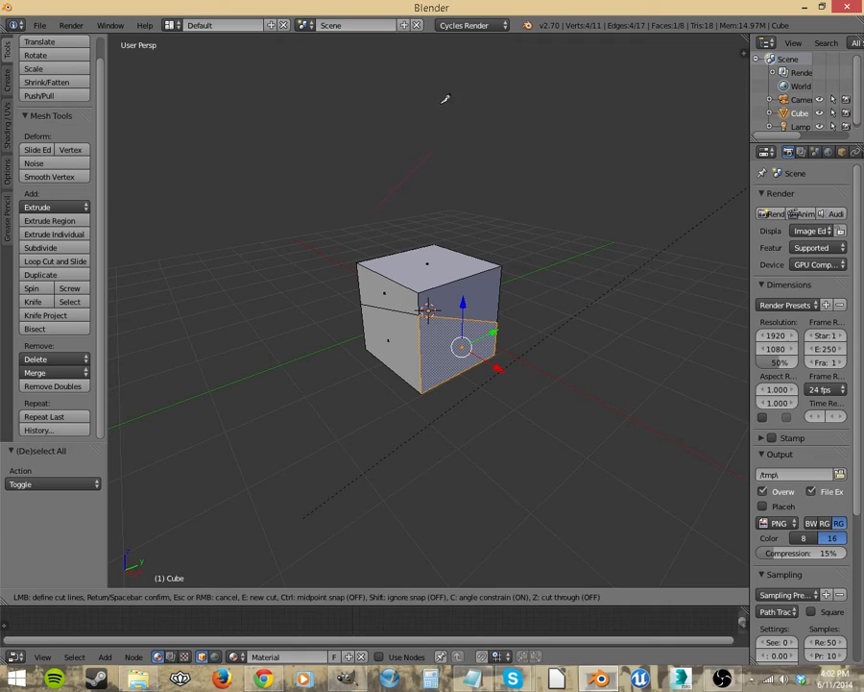
pyautogui.moveTo(512, 60)
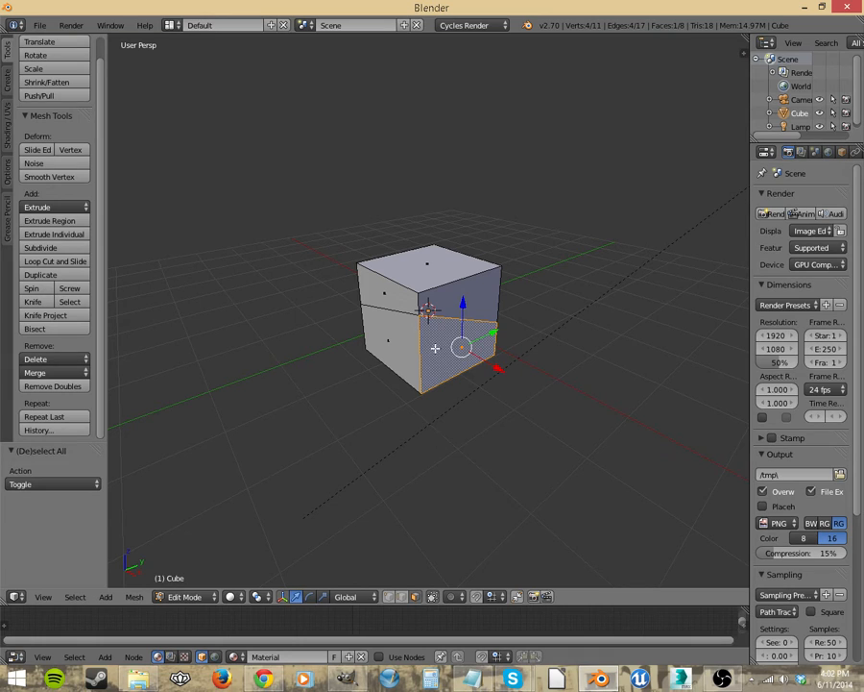
pyautogui.moveTo(353, 201)
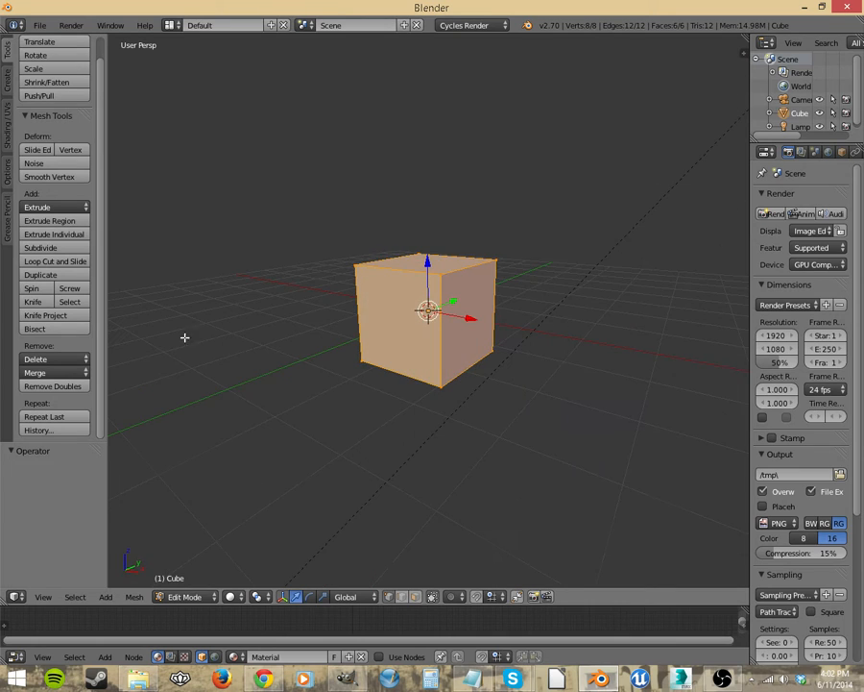
# Step: Return the cut cube to Object Mode before adding Cube.001
pyautogui.click(40, 247)
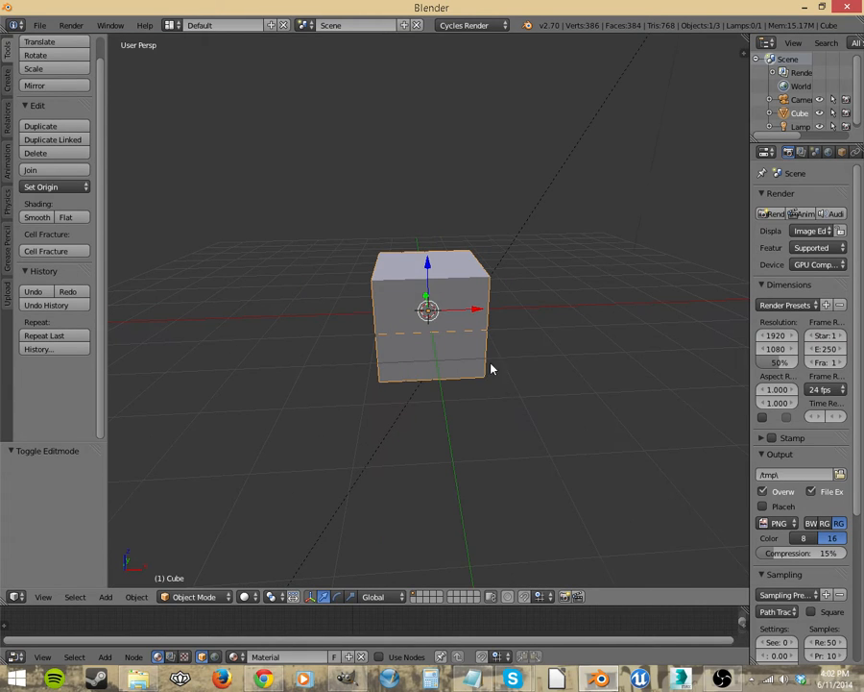
pyautogui.moveTo(442, 422)
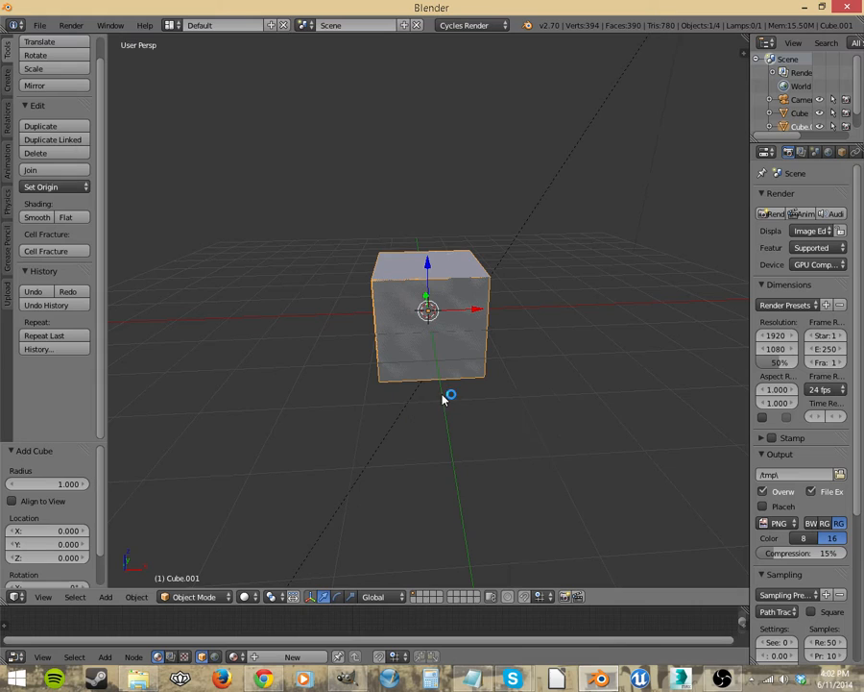
# Step: Enter Edit Mode on Cube.001 to strip its vertices
pyautogui.press('Tab')
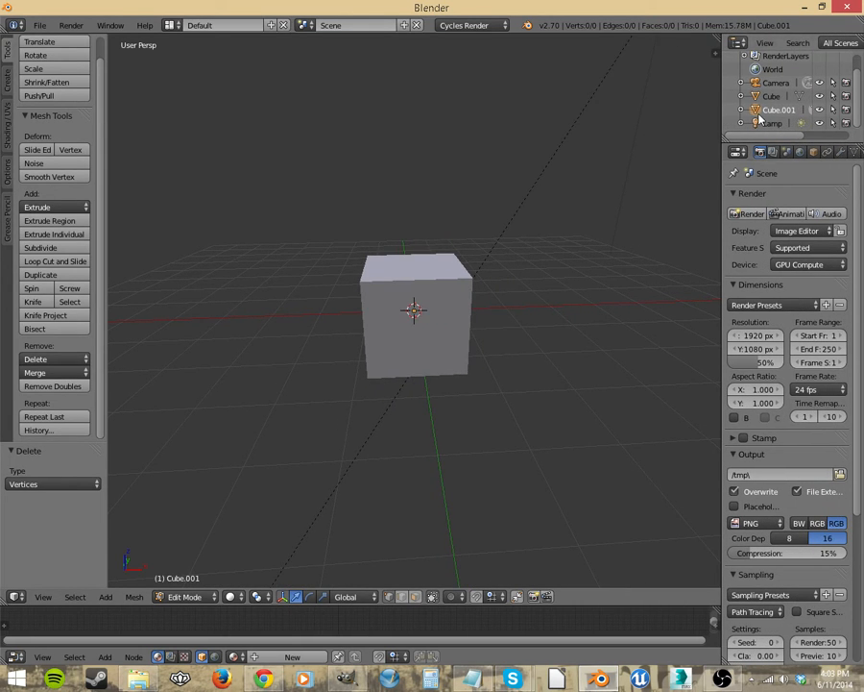
pyautogui.moveTo(770, 110)
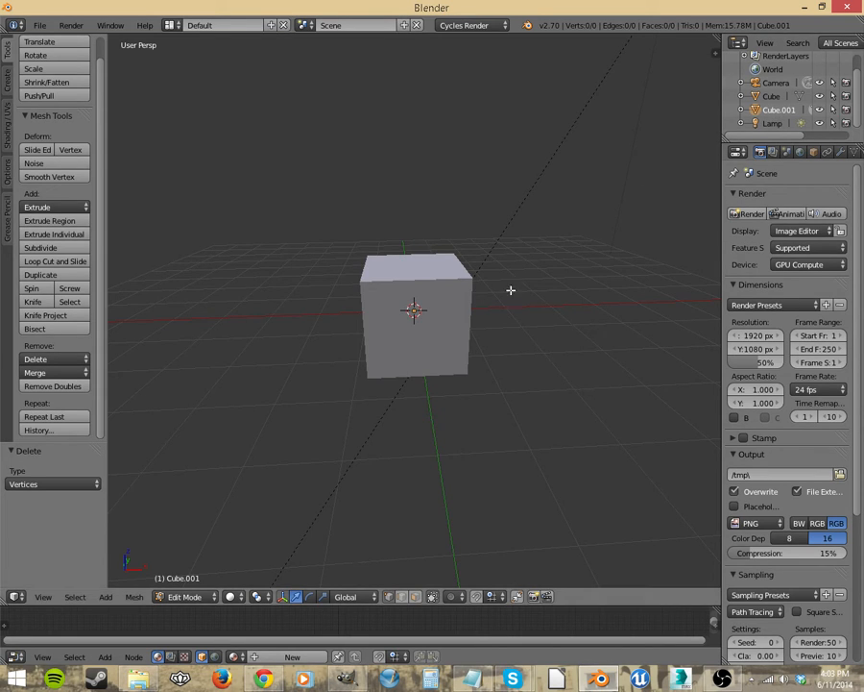
pyautogui.moveTo(446, 353)
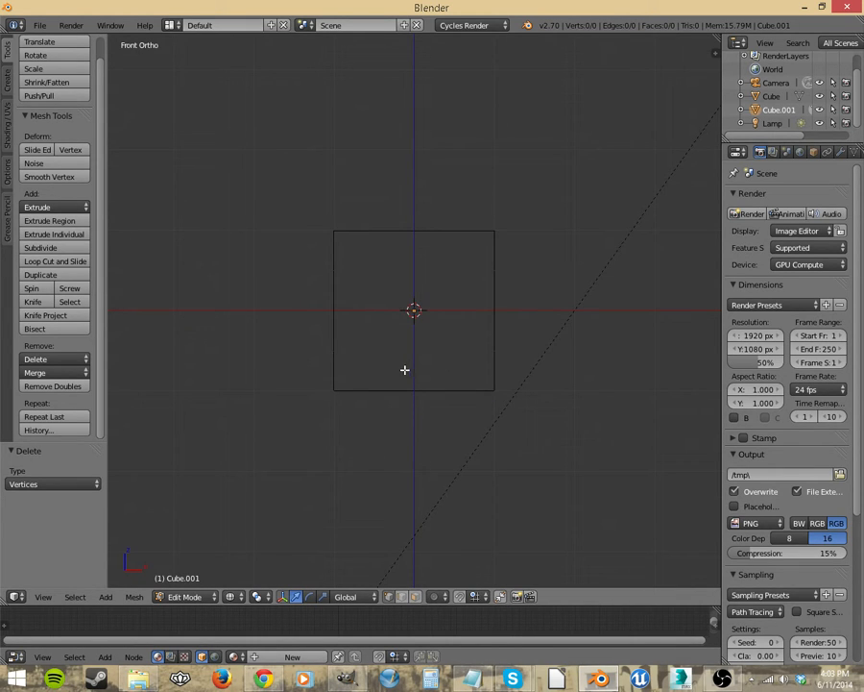
pyautogui.moveTo(390, 370)
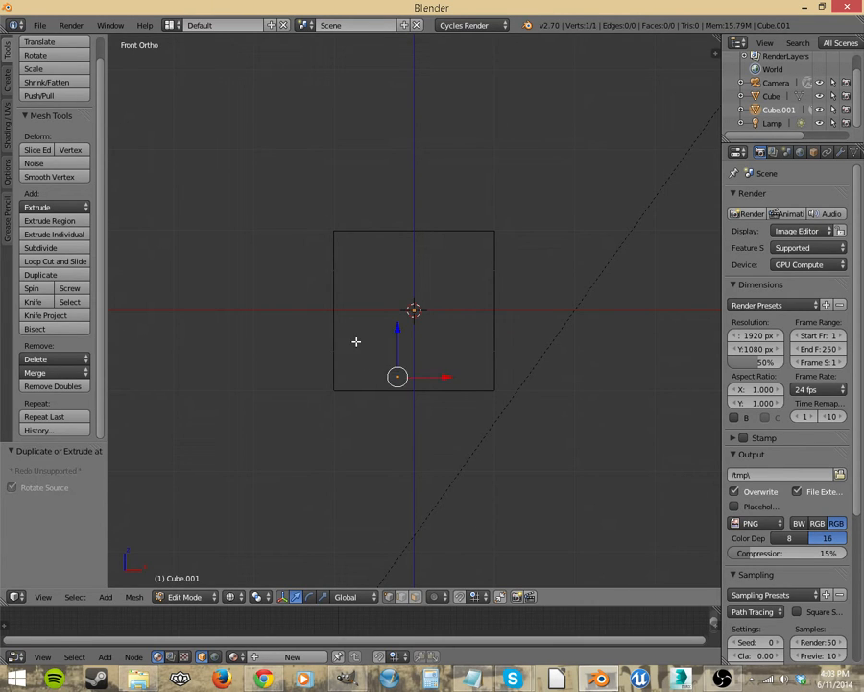
# Step: Extrude the next spiral points outward around the centre of the front face
pyautogui.moveTo(396, 375); pyautogui.dragTo(448, 241)
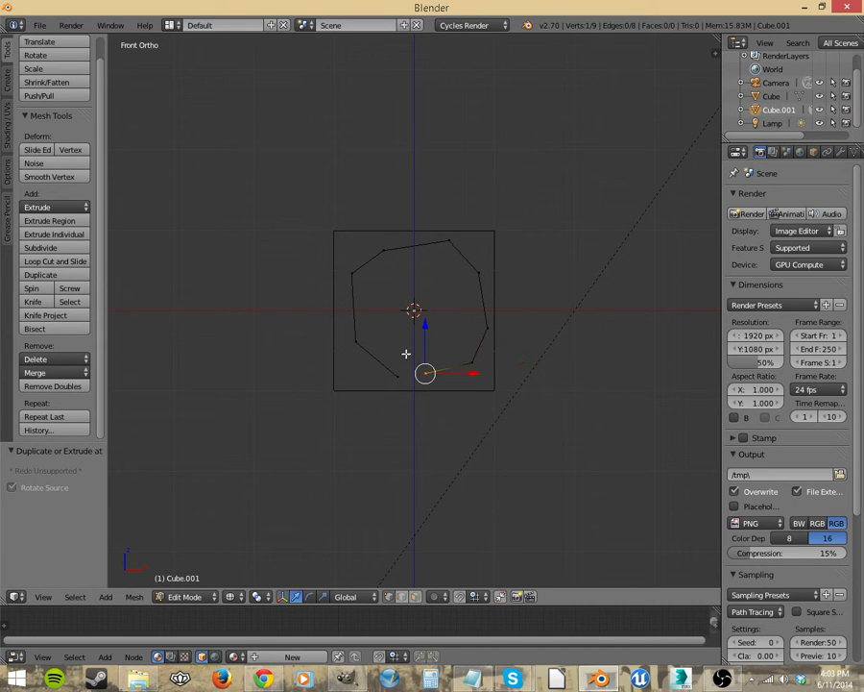
pyautogui.moveTo(426, 373); pyautogui.dragTo(419, 277)
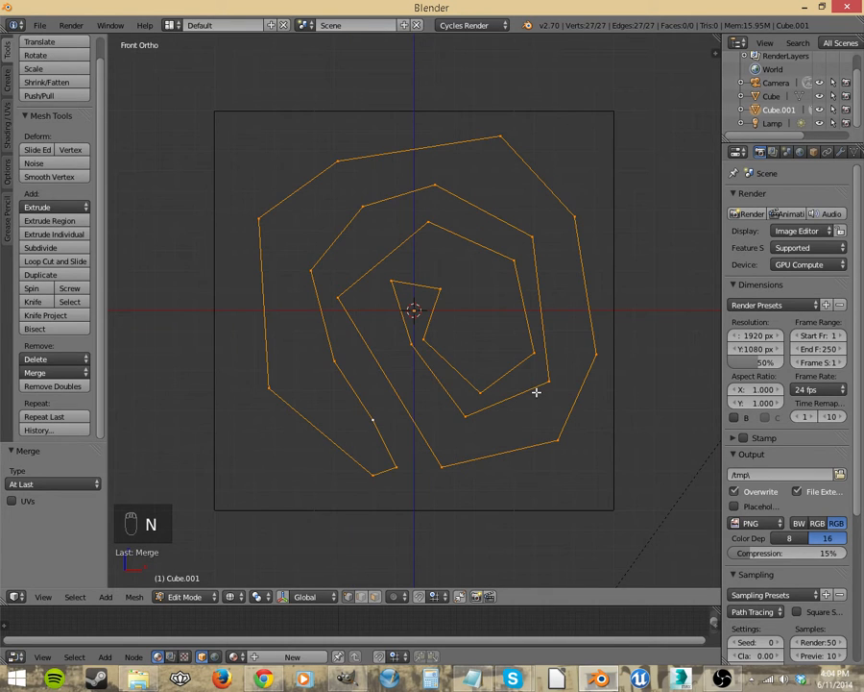
pyautogui.moveTo(423, 392)
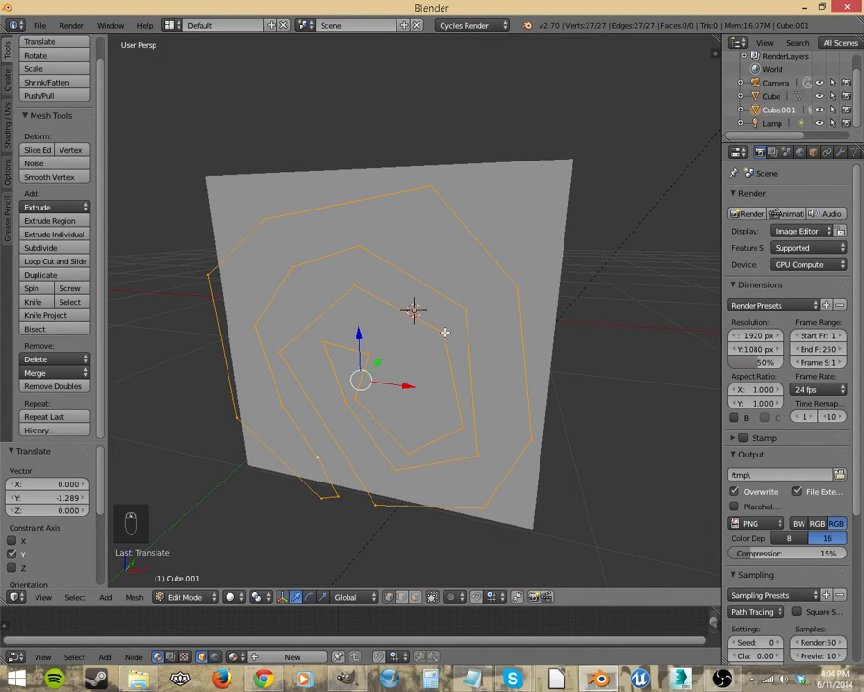
pyautogui.moveTo(492, 398)
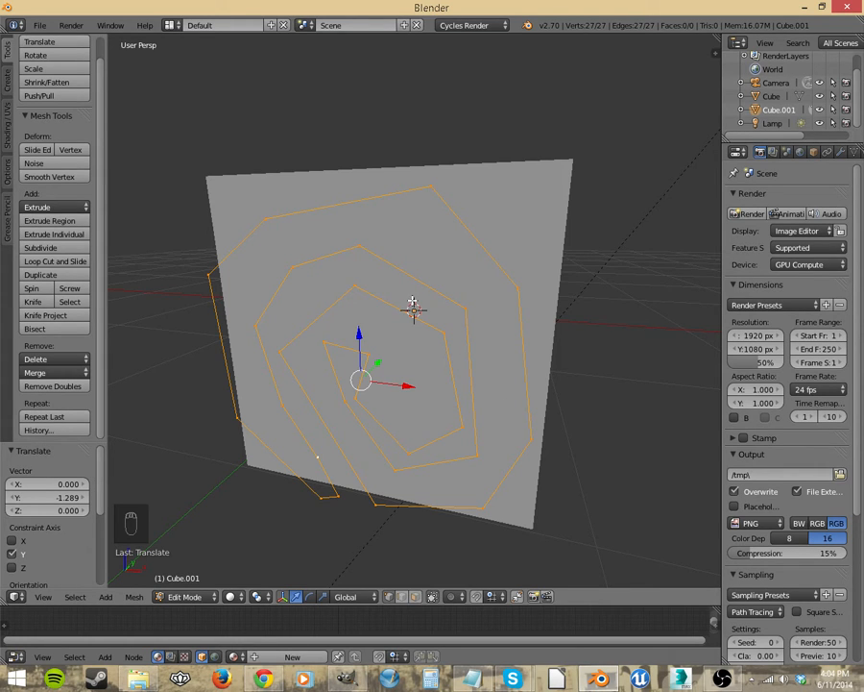
# Step: Leave Edit Mode on the spiral outline
pyautogui.press('Tab')
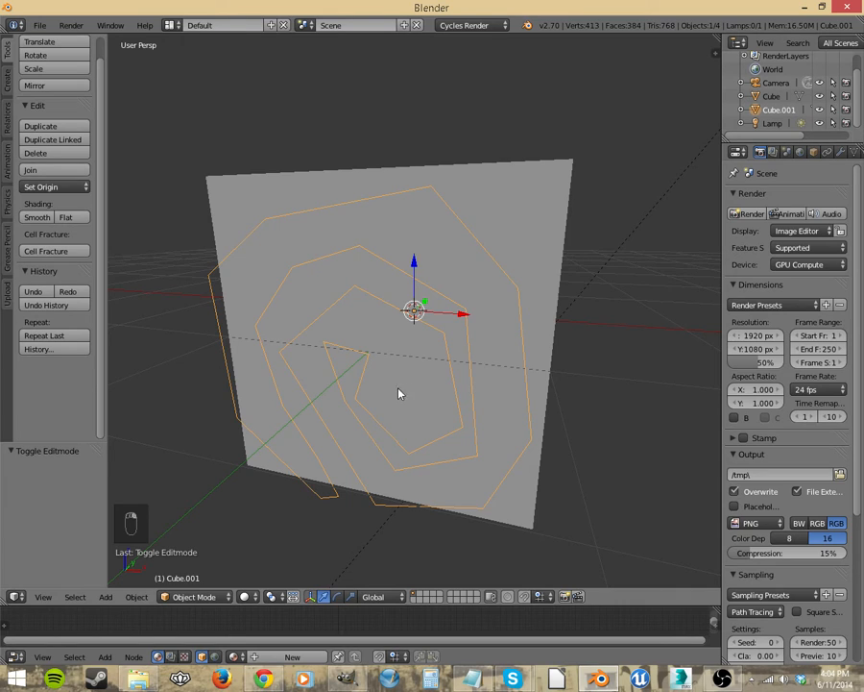
pyautogui.moveTo(534, 238)
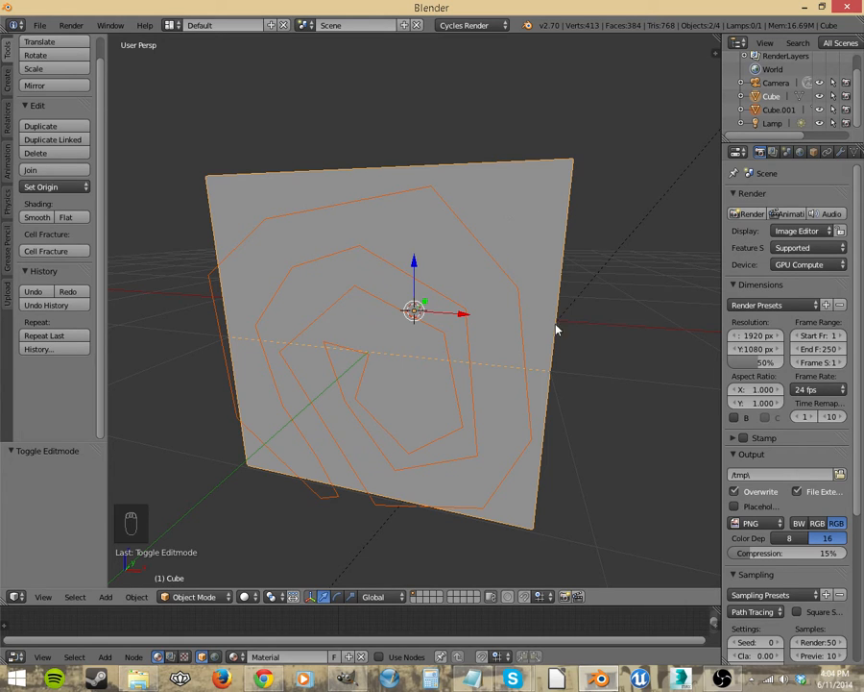
# Step: Knife-project the spiral through the cube in Edit Mode, then restore Object Mode
pyautogui.press('Tab')
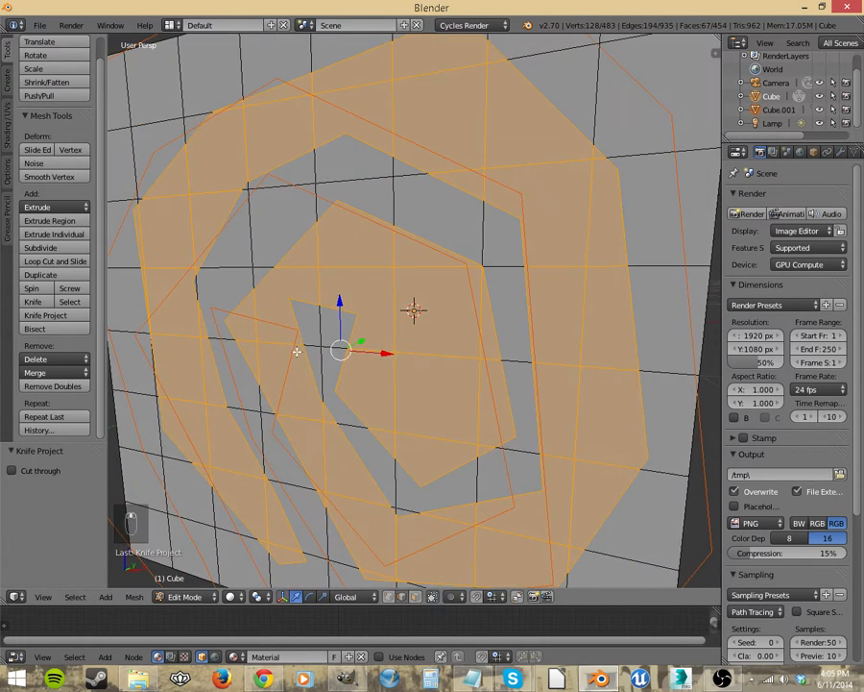
pyautogui.press('Tab')
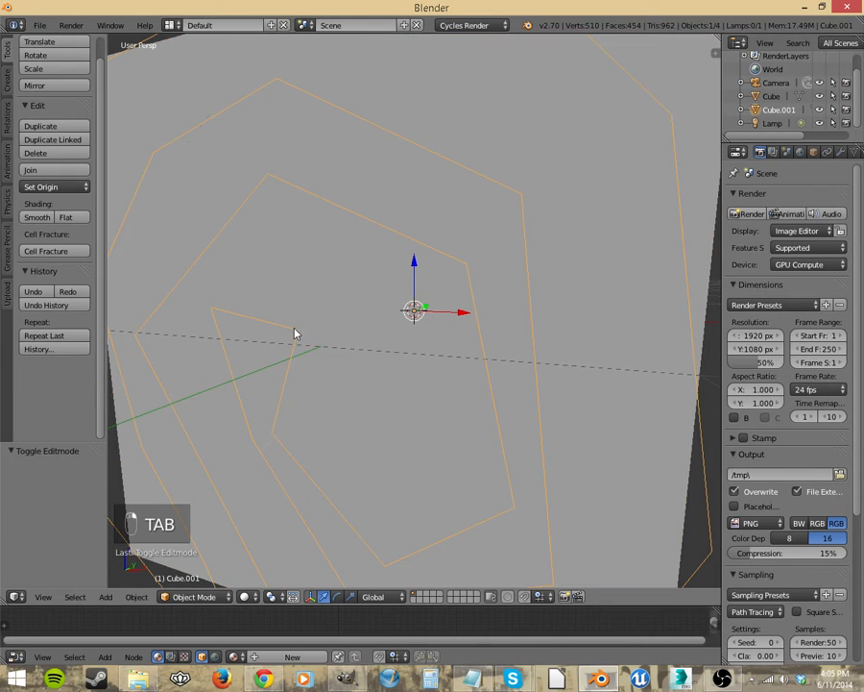
# Step: Move the object along Y, re-enter Edit Mode, deselect all and switch to face select
pyautogui.moveTo(412, 309); pyautogui.dragTo(345, 336)
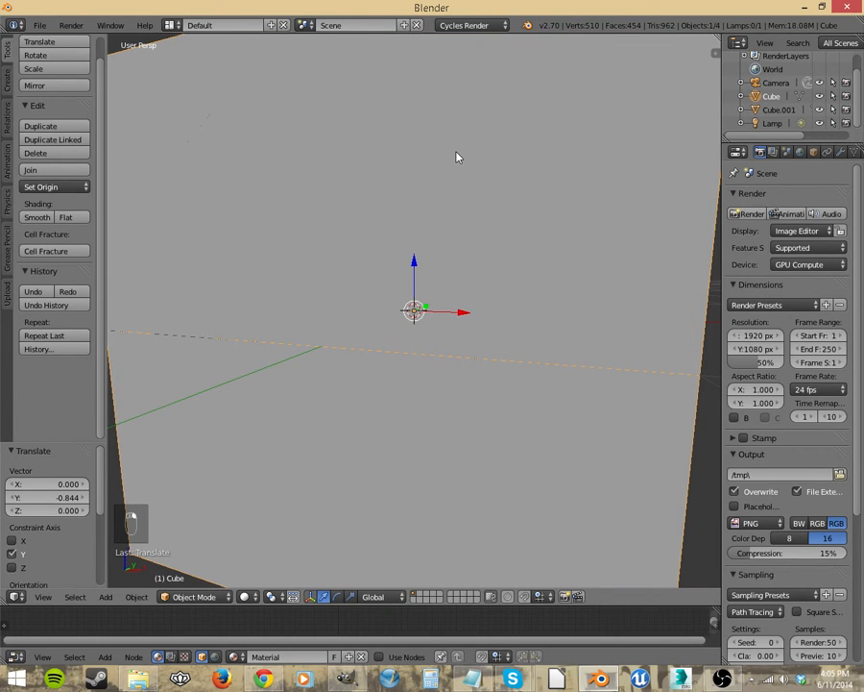
pyautogui.press('Tab')
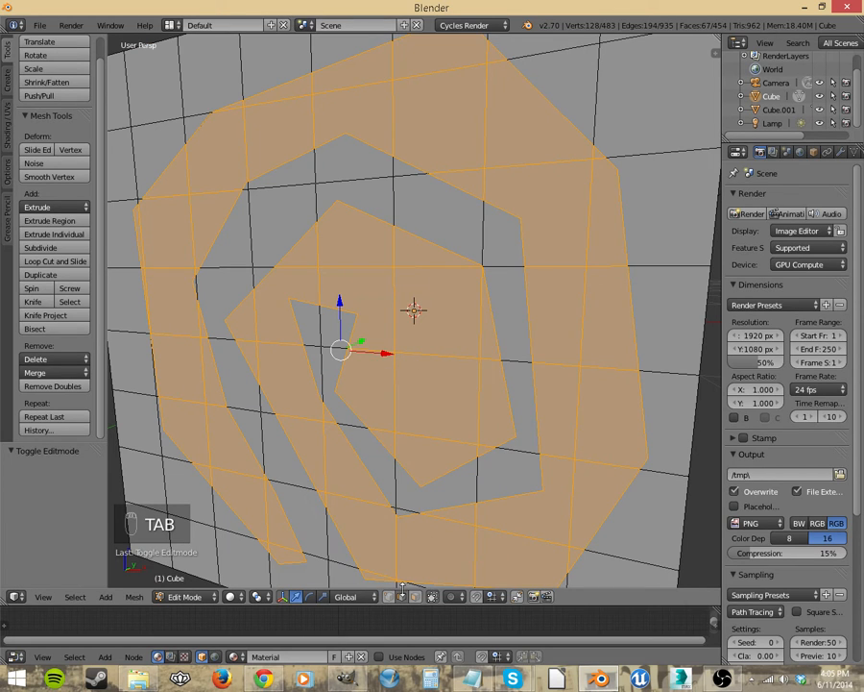
pyautogui.press('a')
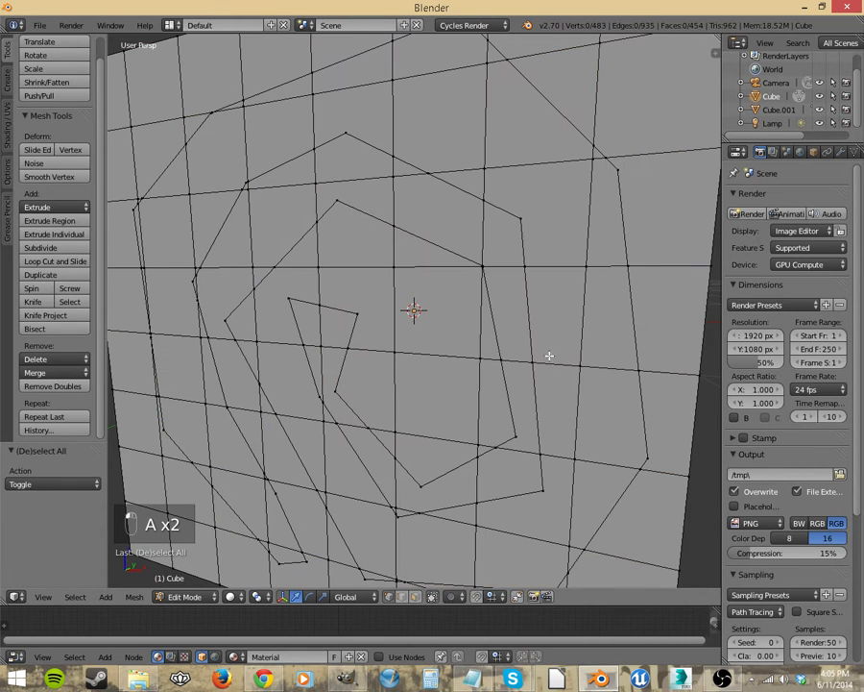
pyautogui.moveTo(215, 446)
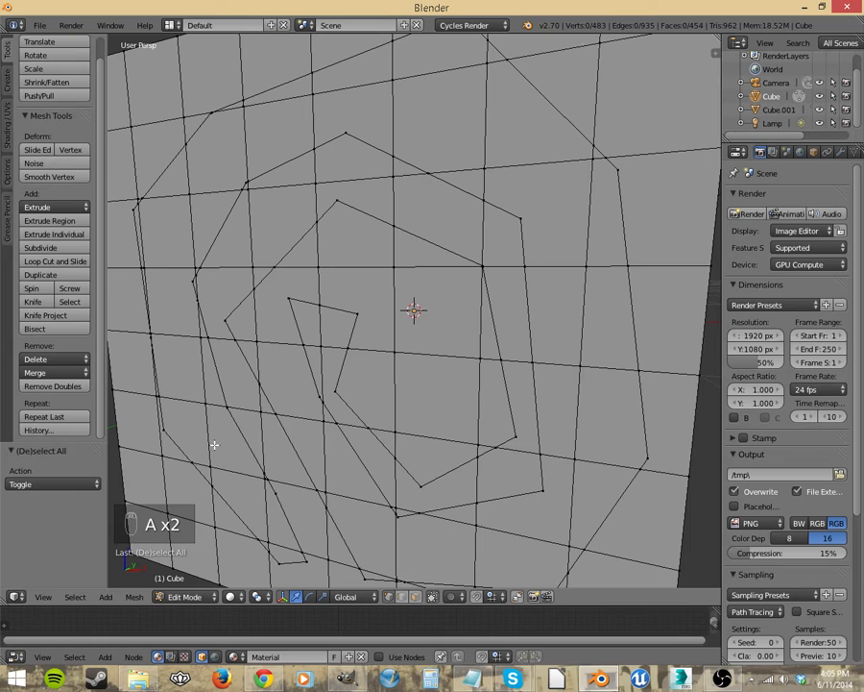
pyautogui.moveTo(588, 235)
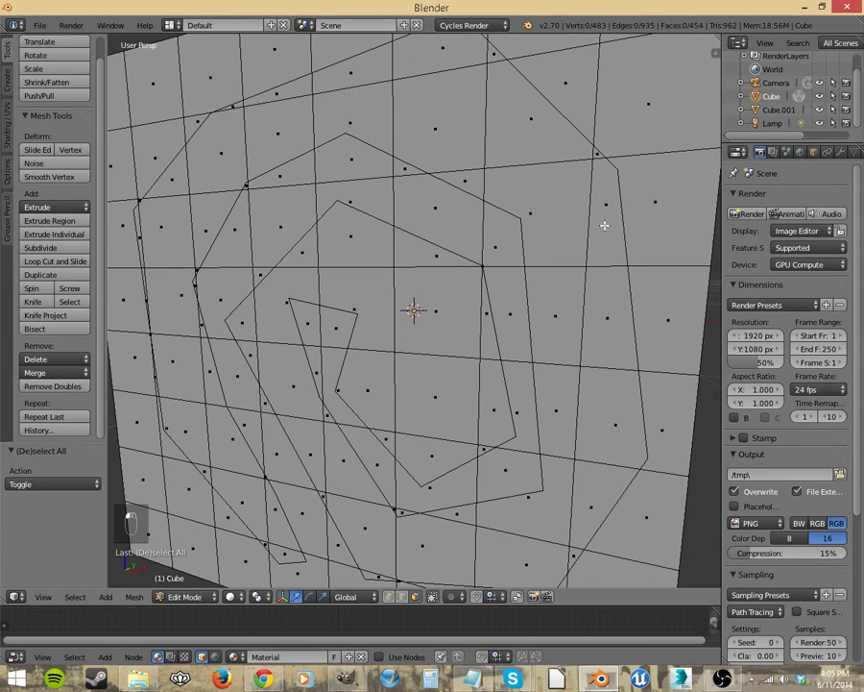
pyautogui.click(442, 54)
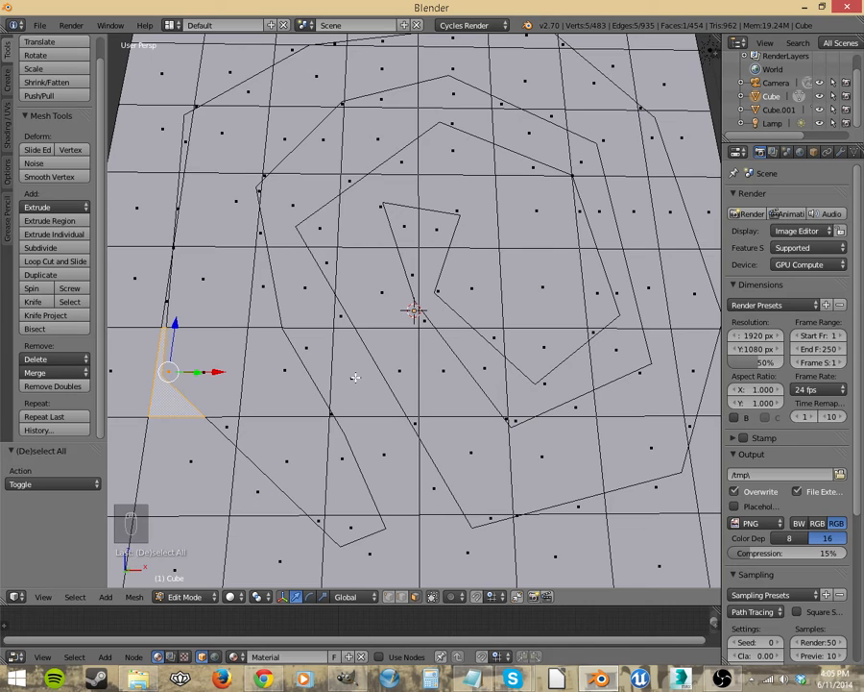
pyautogui.moveTo(484, 407)
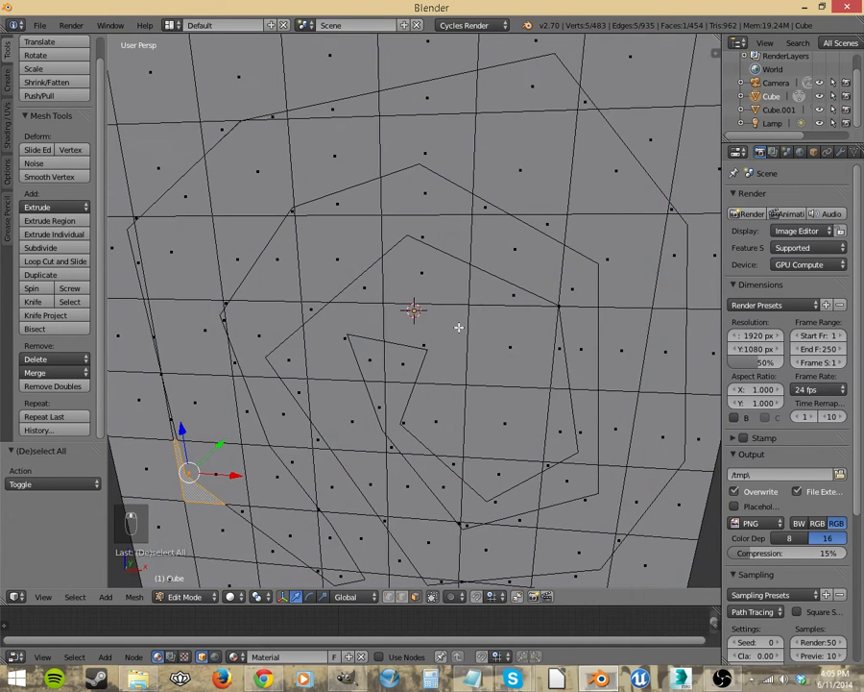
# Step: Convert the spiral mesh to a Curve via Alt+C, then re-enter Edit Mode on the cube
pyautogui.press('alt+c')
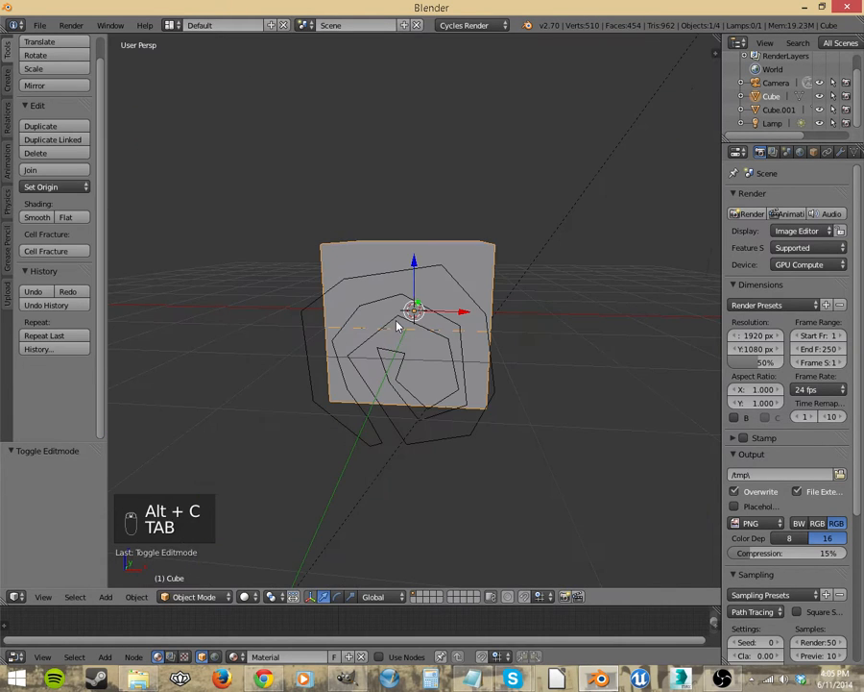
pyautogui.press('alt+c')
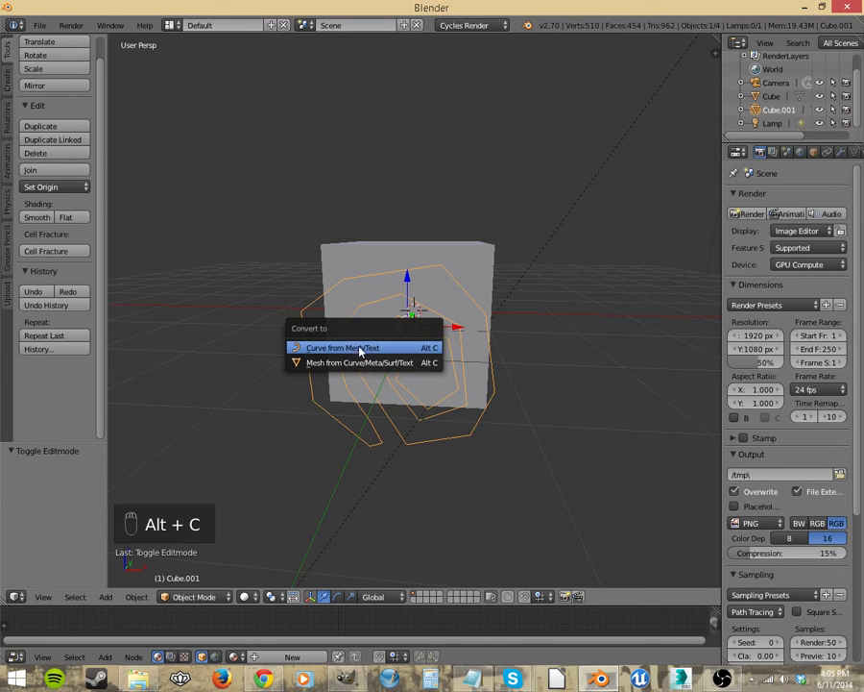
pyautogui.click(362, 346)
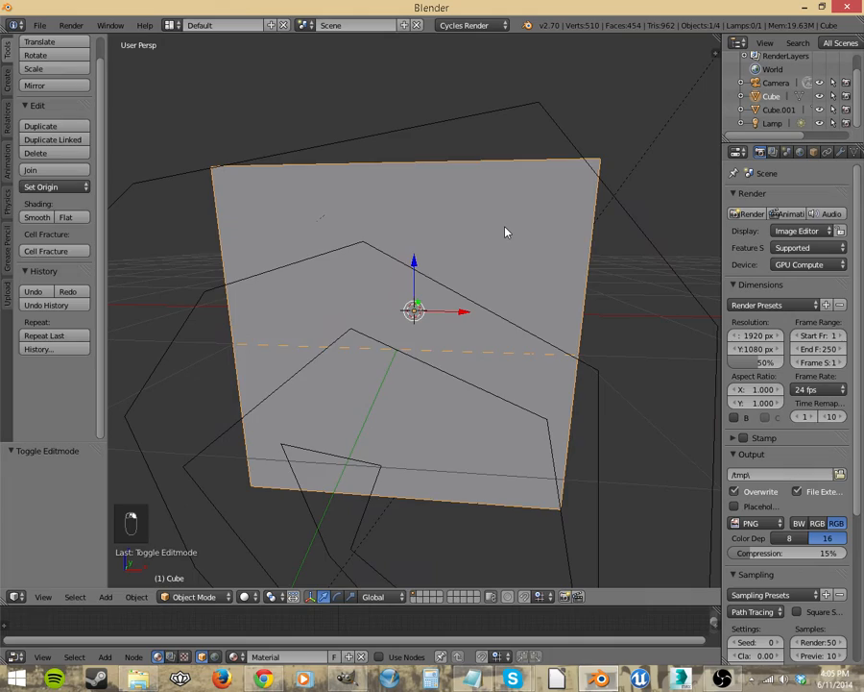
pyautogui.press('Tab')
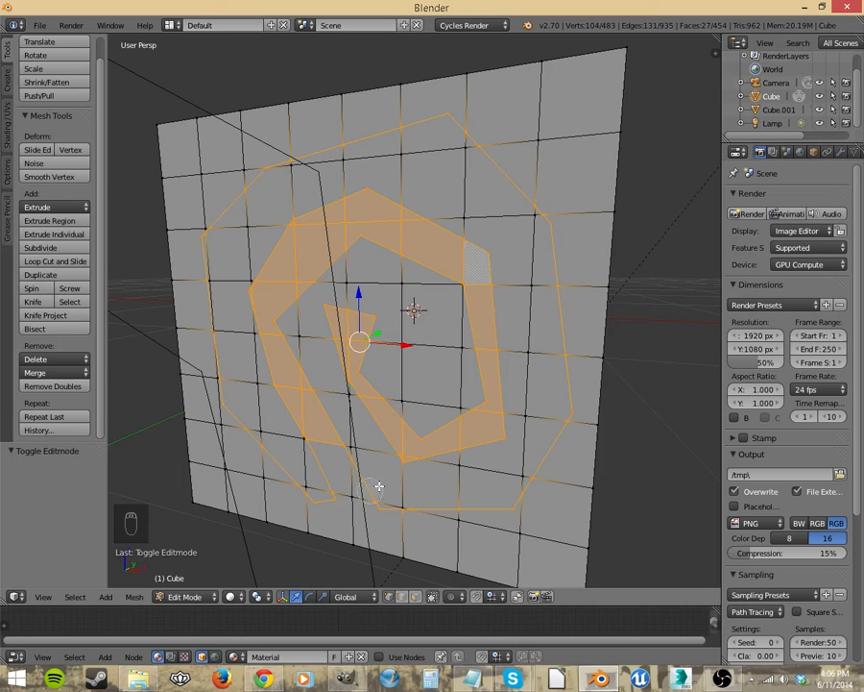
pyautogui.moveTo(434, 394)
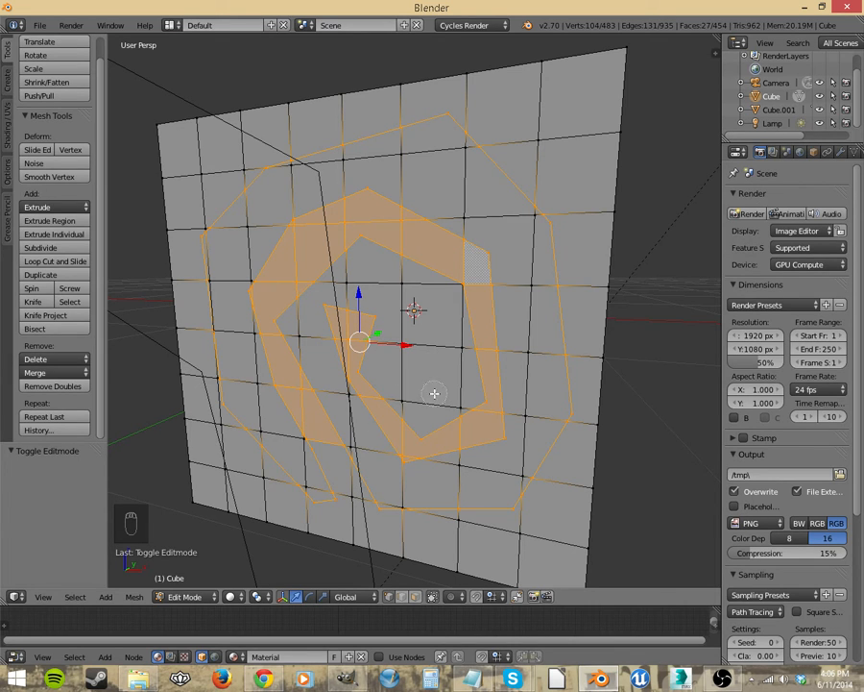
# Step: Deselect all and circle-select faces along the spiral's outer arm
pyautogui.press('a')
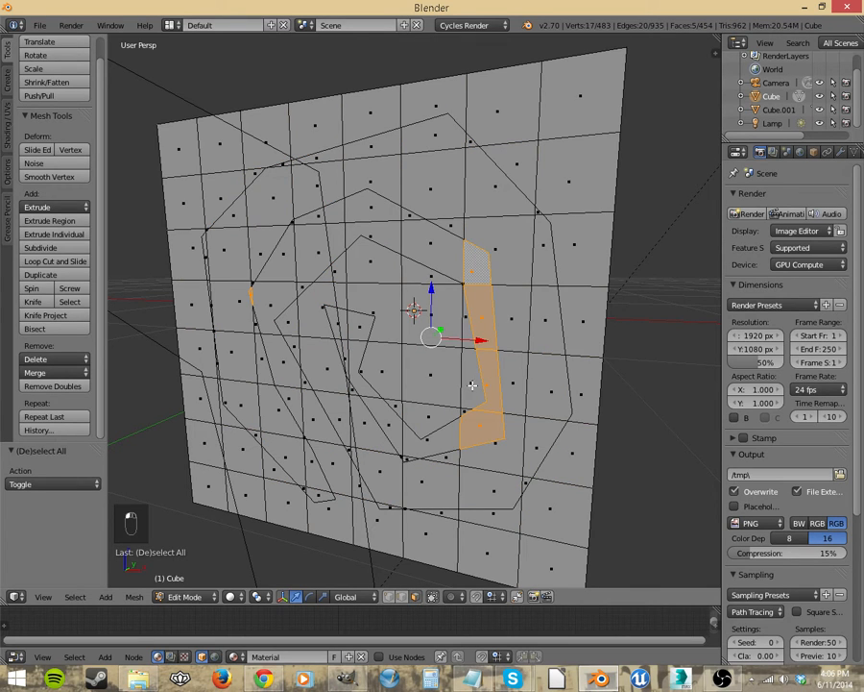
pyautogui.moveTo(476, 426)
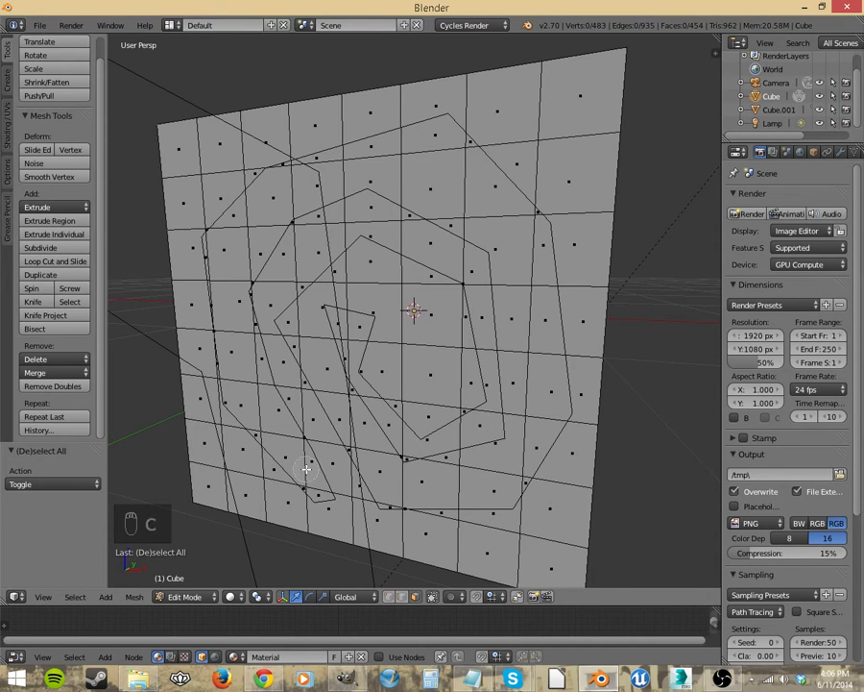
pyautogui.click(304, 470)
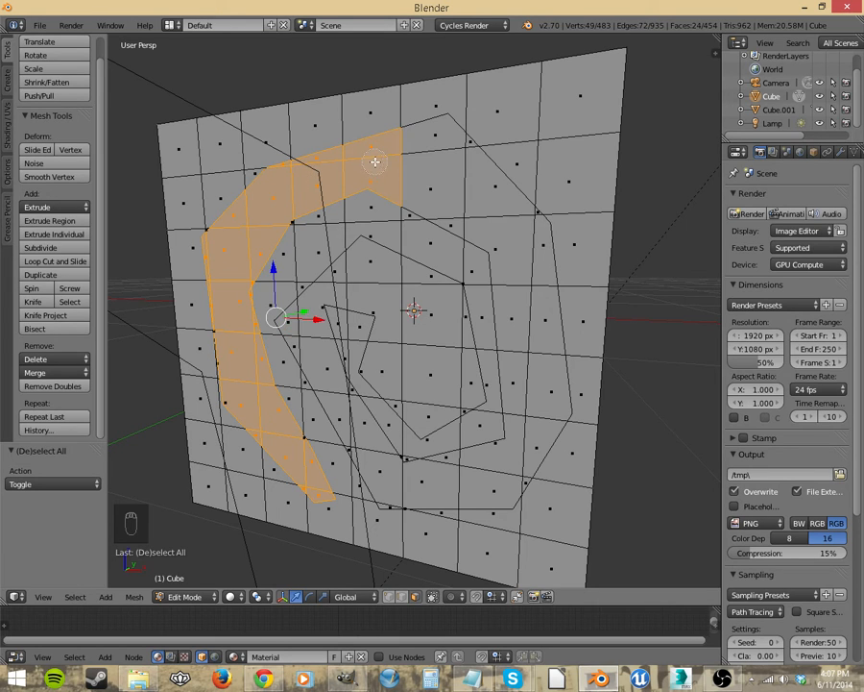
# Step: Circle-select the remaining spiral faces and extrude the band inward into a groove
pyautogui.click(479, 214)
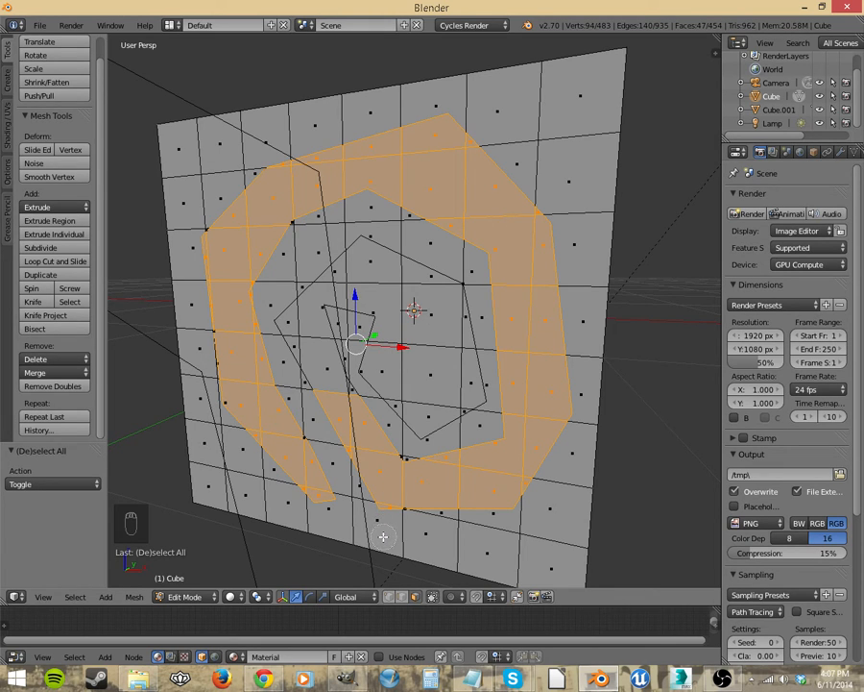
pyautogui.moveTo(465, 547)
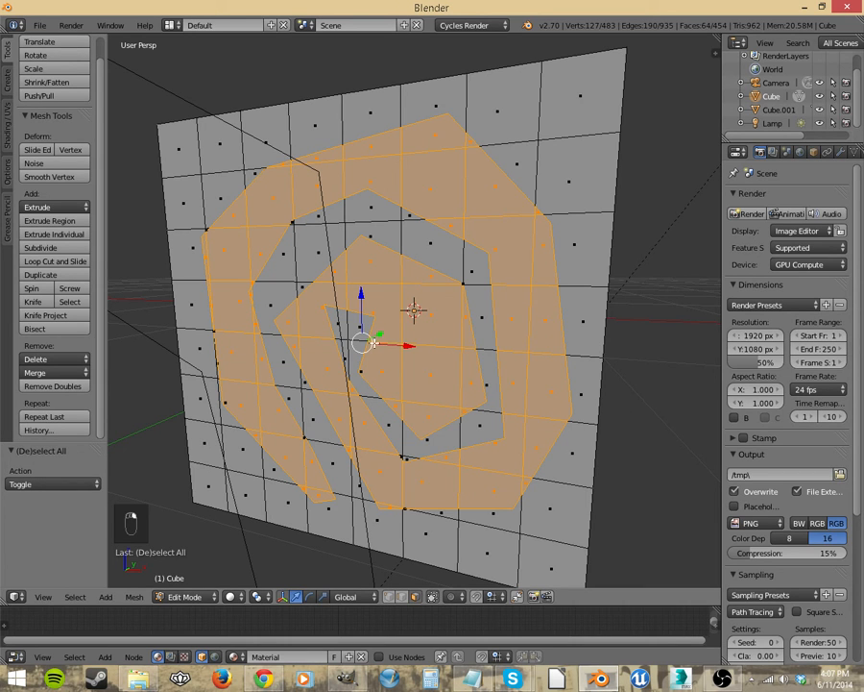
pyautogui.press('e')
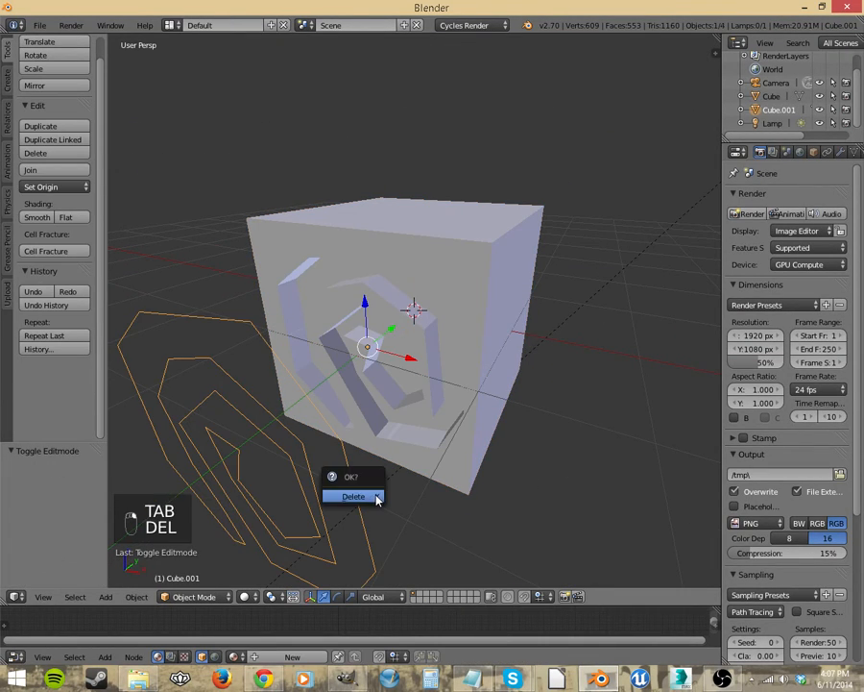
# Step: Undo the delete with Ctrl+Z to restore the grooved cube Cube.001
pyautogui.click(353, 496)
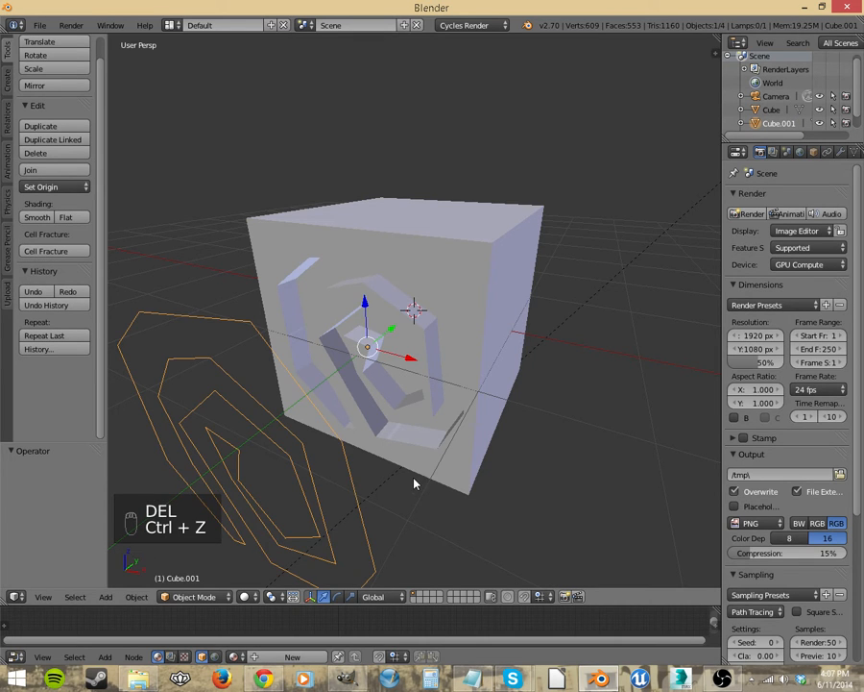
pyautogui.press('ctrl+z')
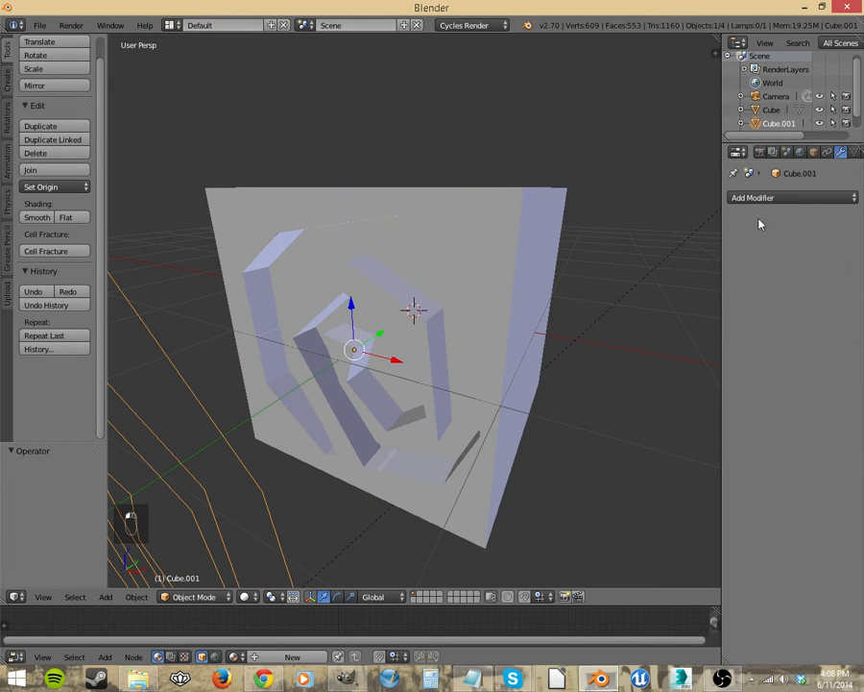
# Step: Add a Subdivision Surface modifier to Cube.001 while in Edit Mode
pyautogui.click(791, 196)
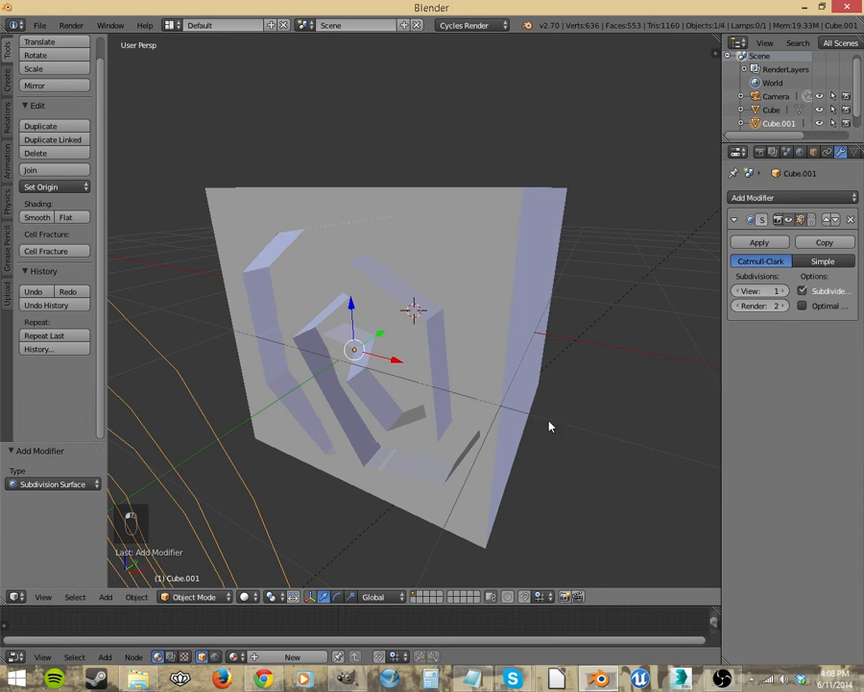
pyautogui.press('Tab')
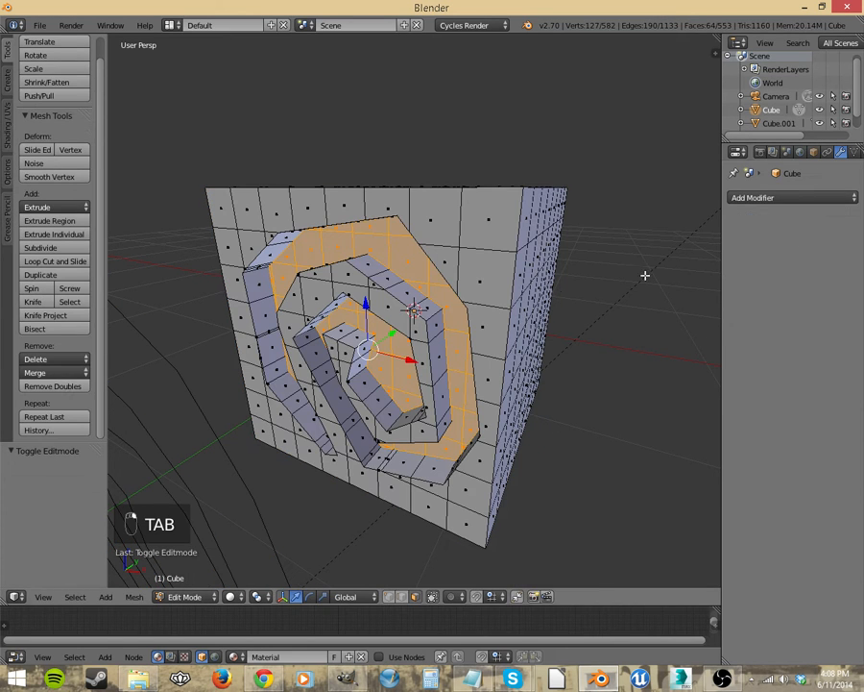
pyautogui.click(753, 196)
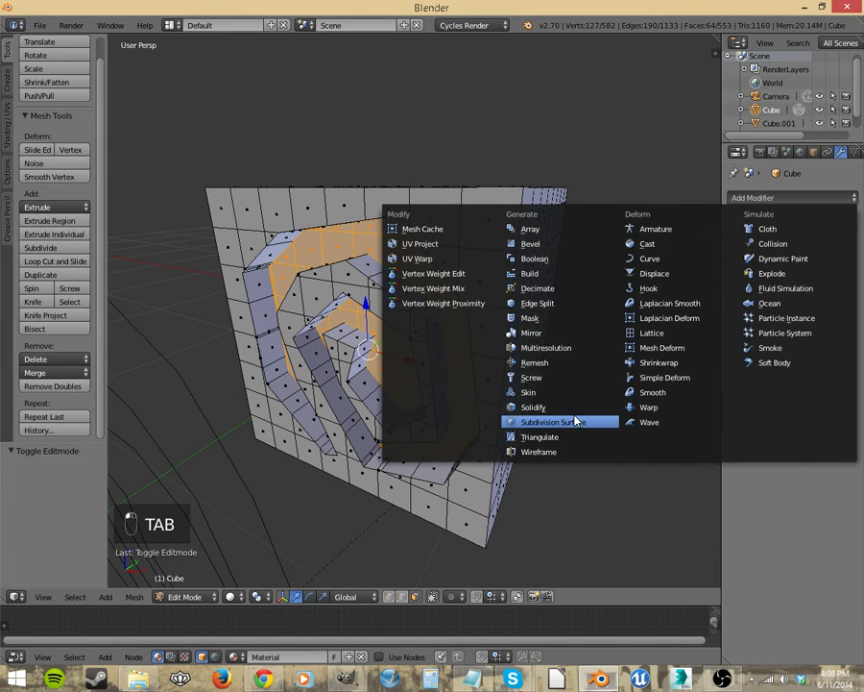
pyautogui.click(547, 421)
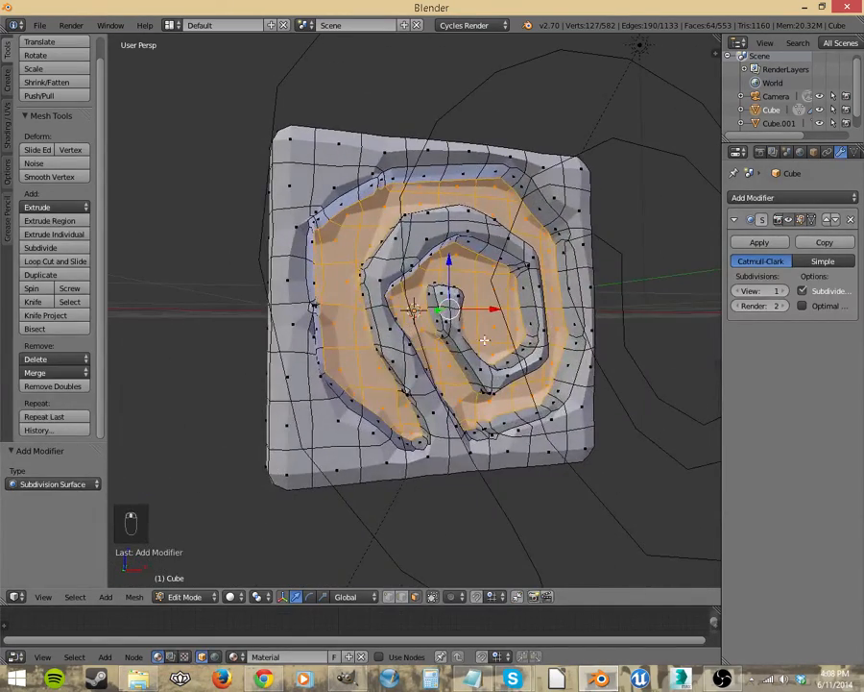
pyautogui.press('Tab')
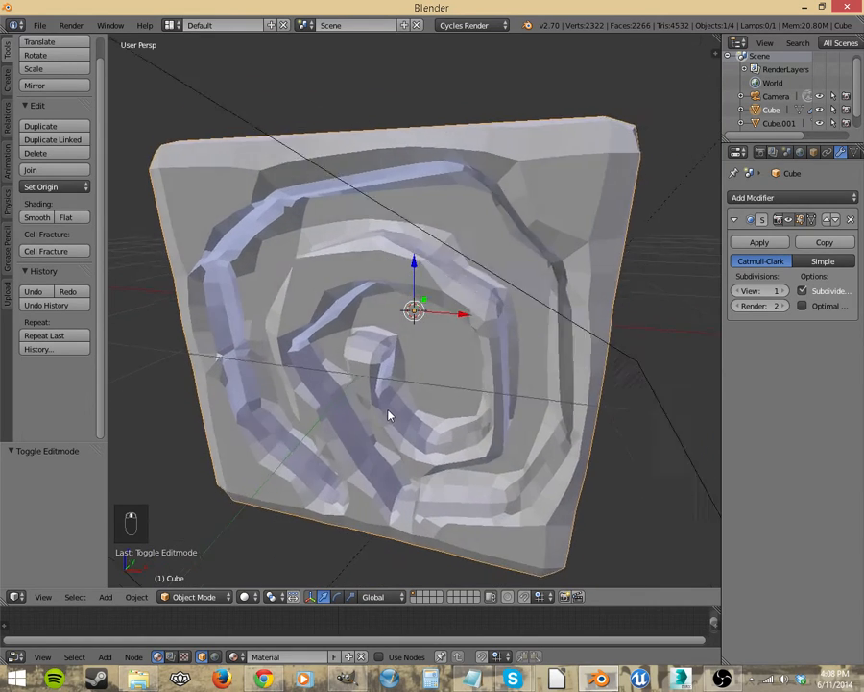
# Step: Raise the subdivision level and apply smooth shading so the relief looks rounded
pyautogui.click(784, 290)
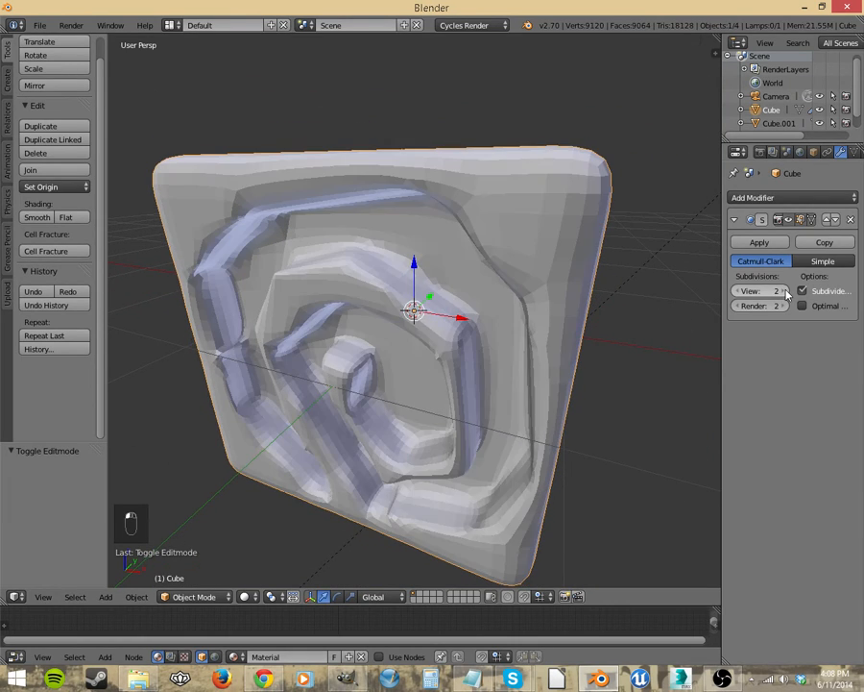
pyautogui.click(786, 290)
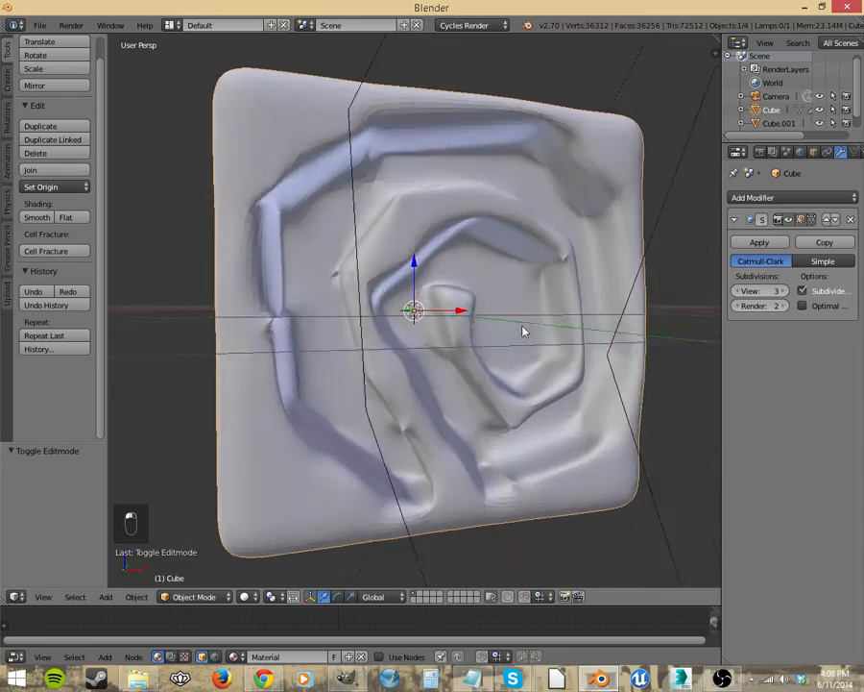
pyautogui.moveTo(522, 331); pyautogui.dragTo(453, 346)
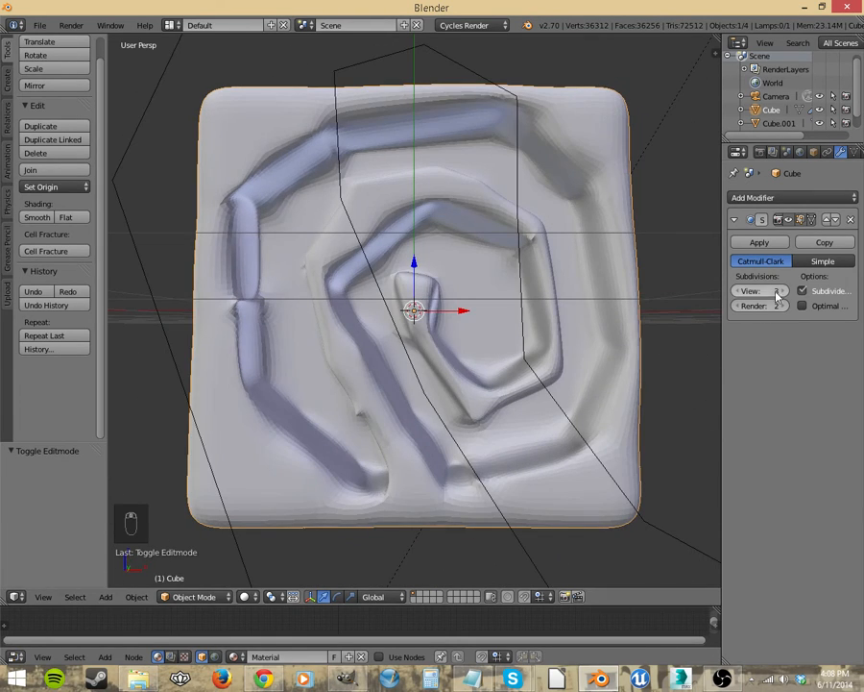
pyautogui.click(778, 290)
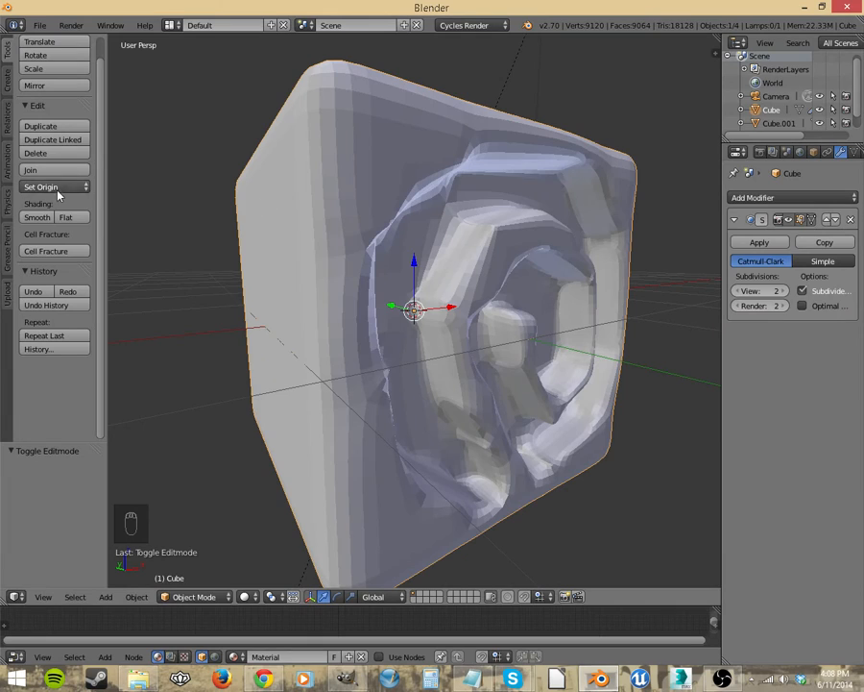
pyautogui.click(36, 216)
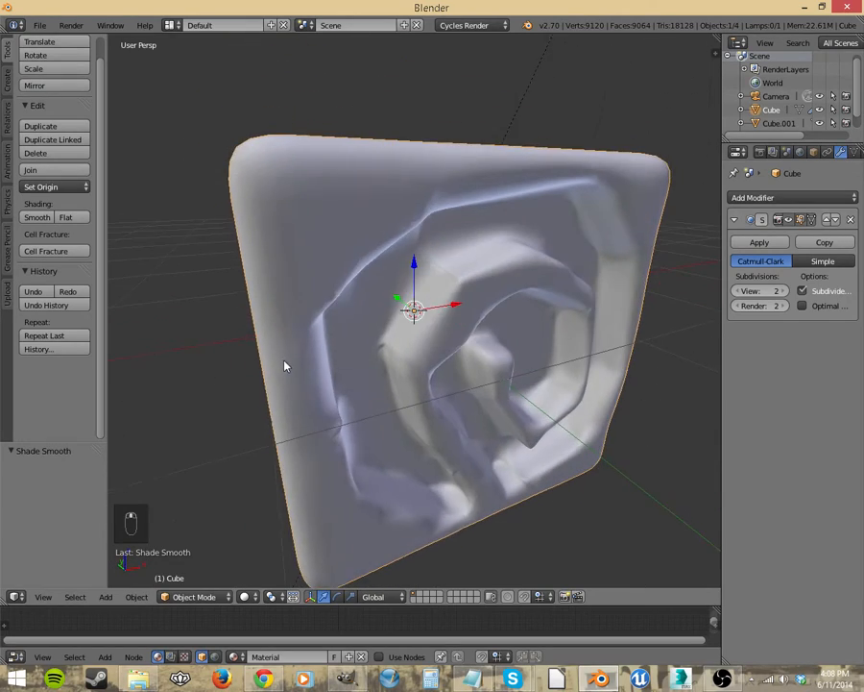
# Step: Back in Edit Mode, remove the Subdivision Surface modifier from the cube
pyautogui.press('Tab')
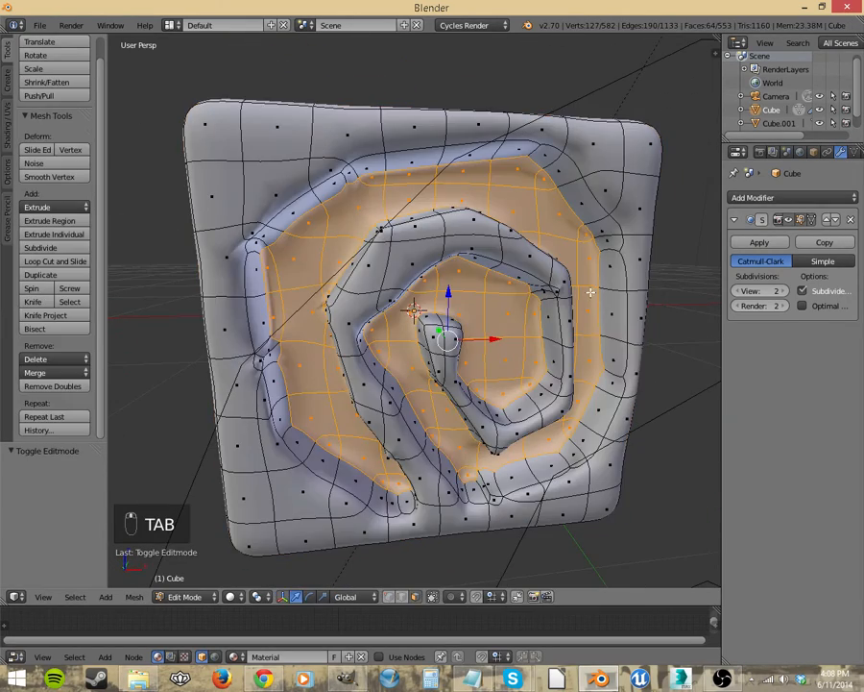
pyautogui.click(849, 219)
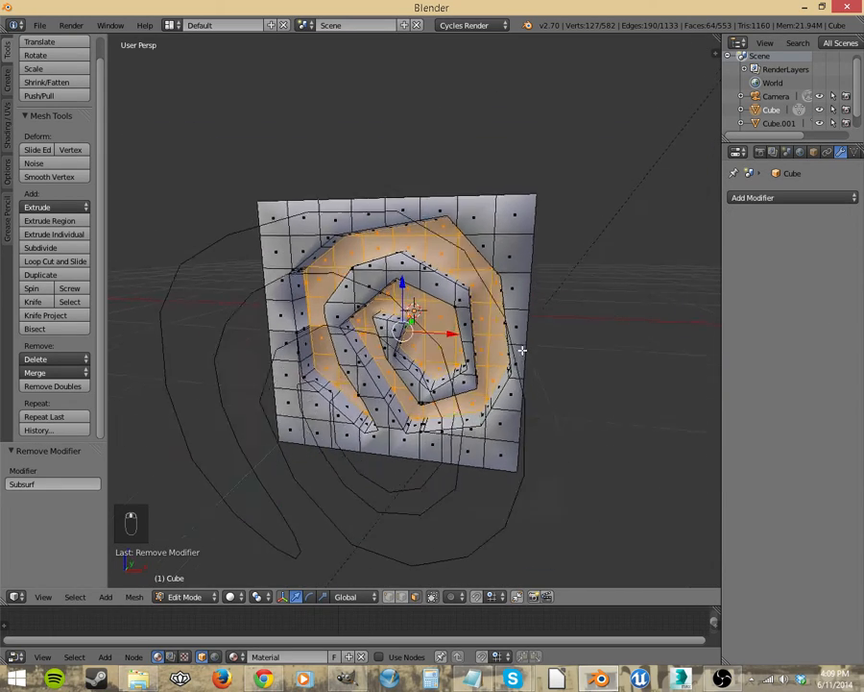
# Step: Rotate the spiral outline about 41° in Object Mode, then toggle Edit Mode
pyautogui.press('Tab')
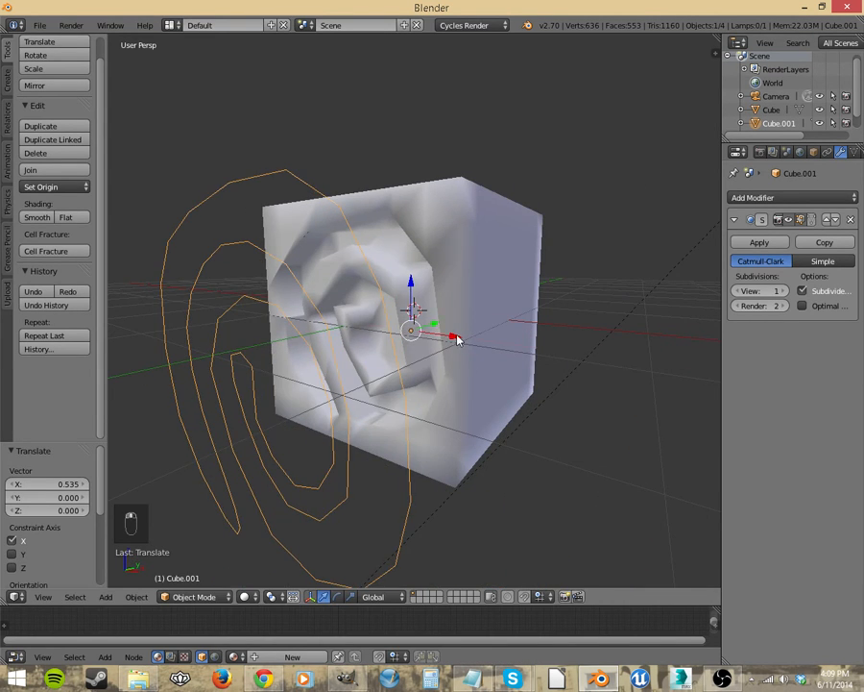
pyautogui.press('r')
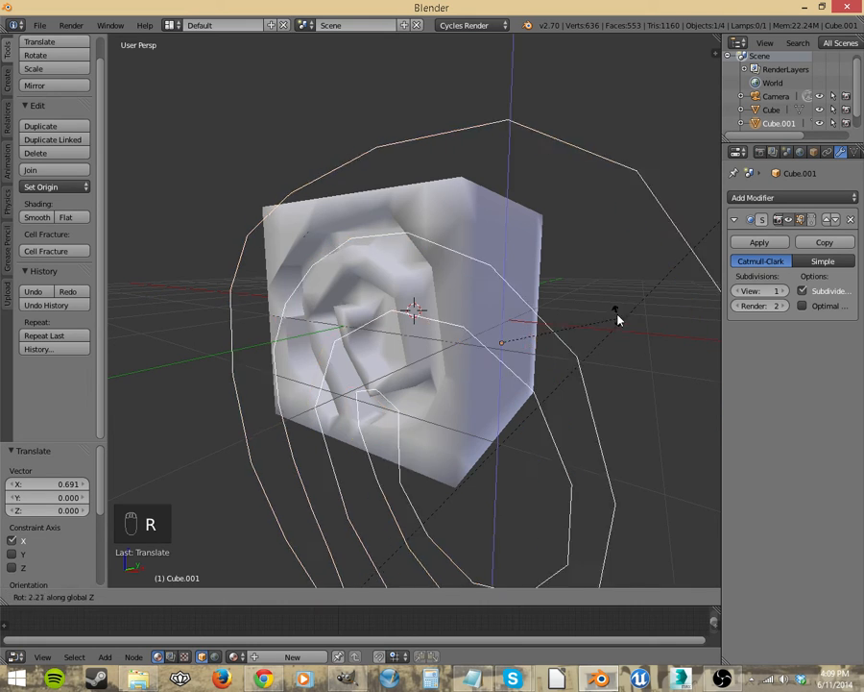
pyautogui.press('r')
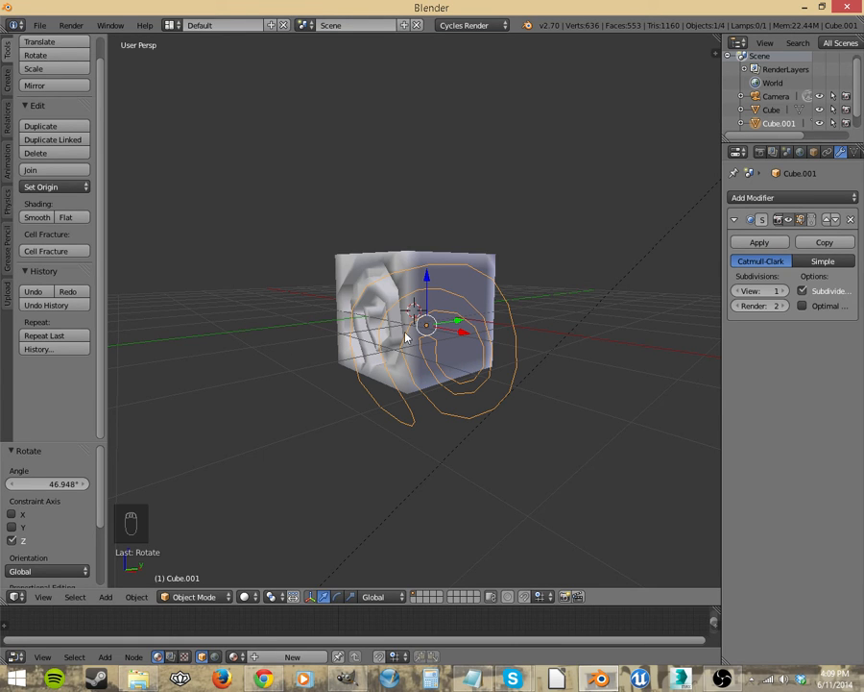
pyautogui.press('Tab')
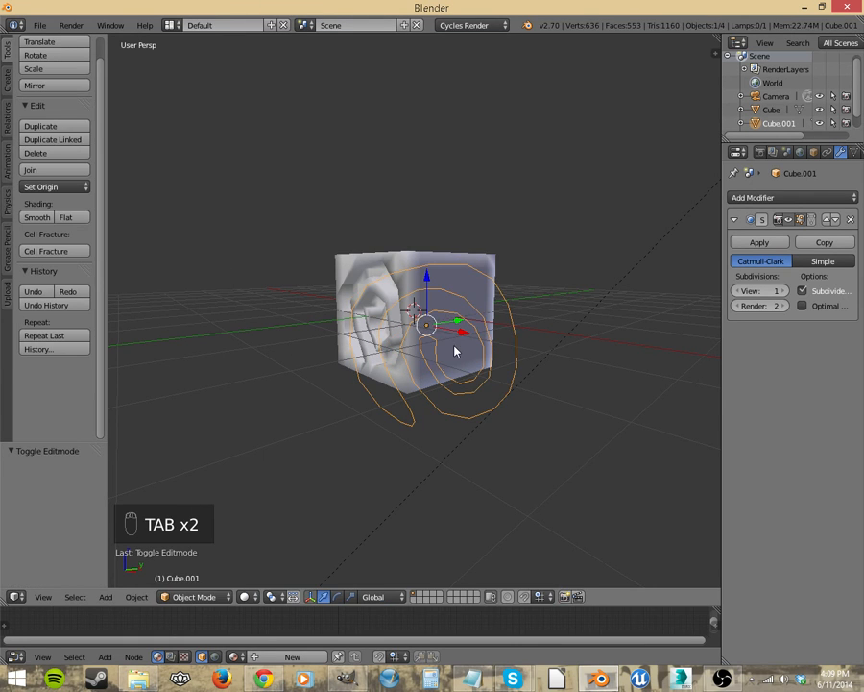
pyautogui.press('Tab')
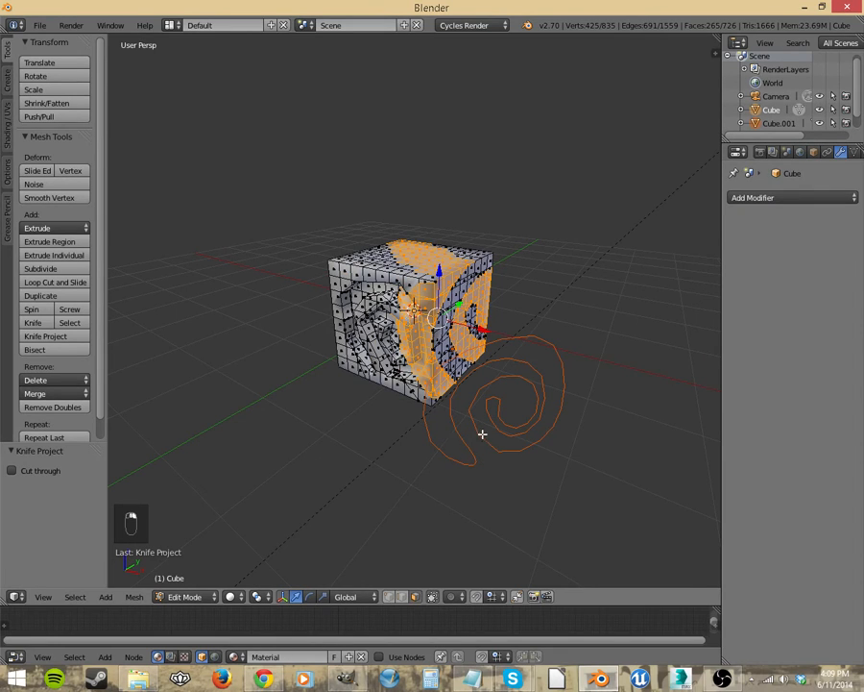
# Step: Switch to Front view to see the new knife-projected spiral band on the cube face
pyautogui.press('z')
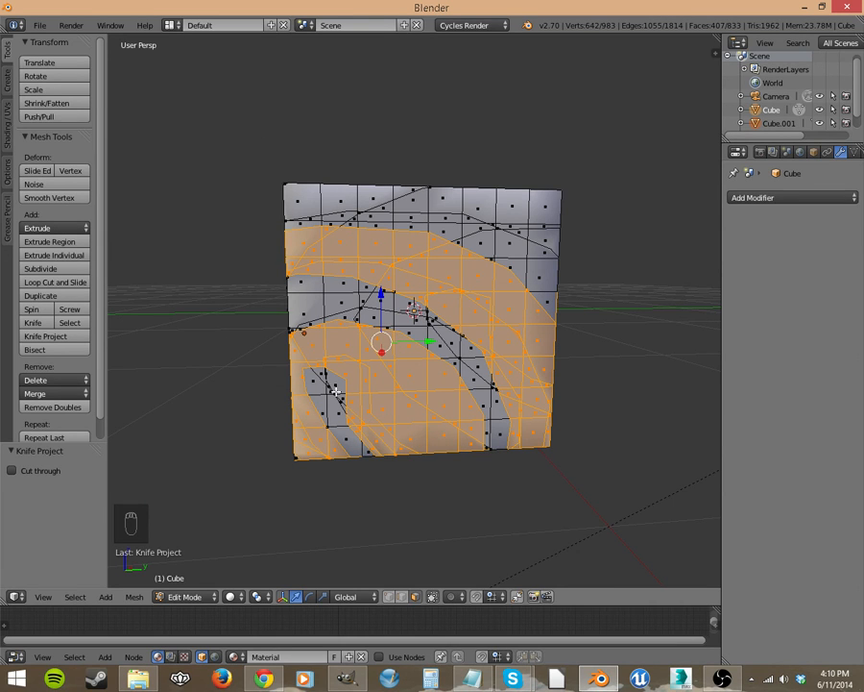
pyautogui.moveTo(453, 402)
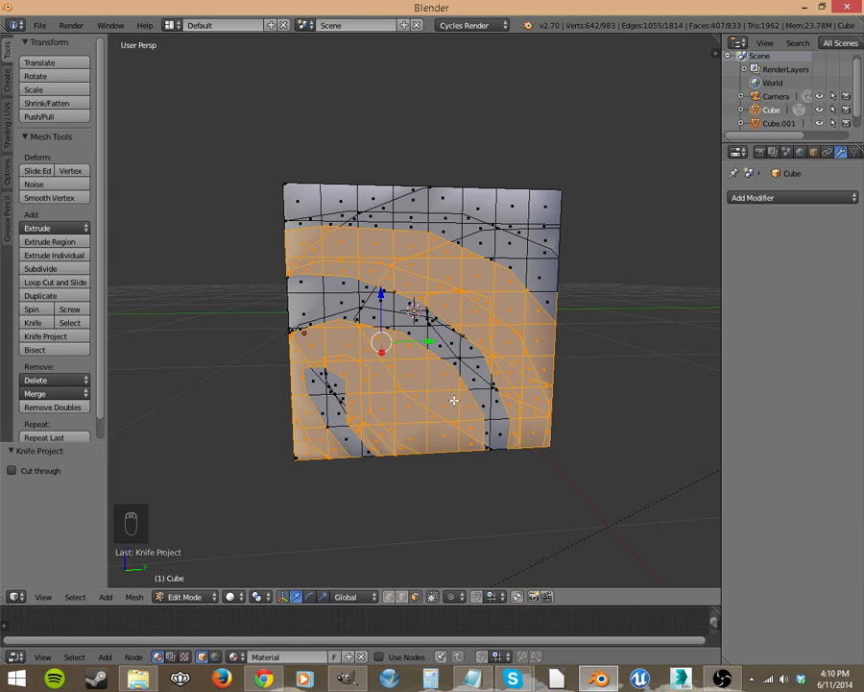